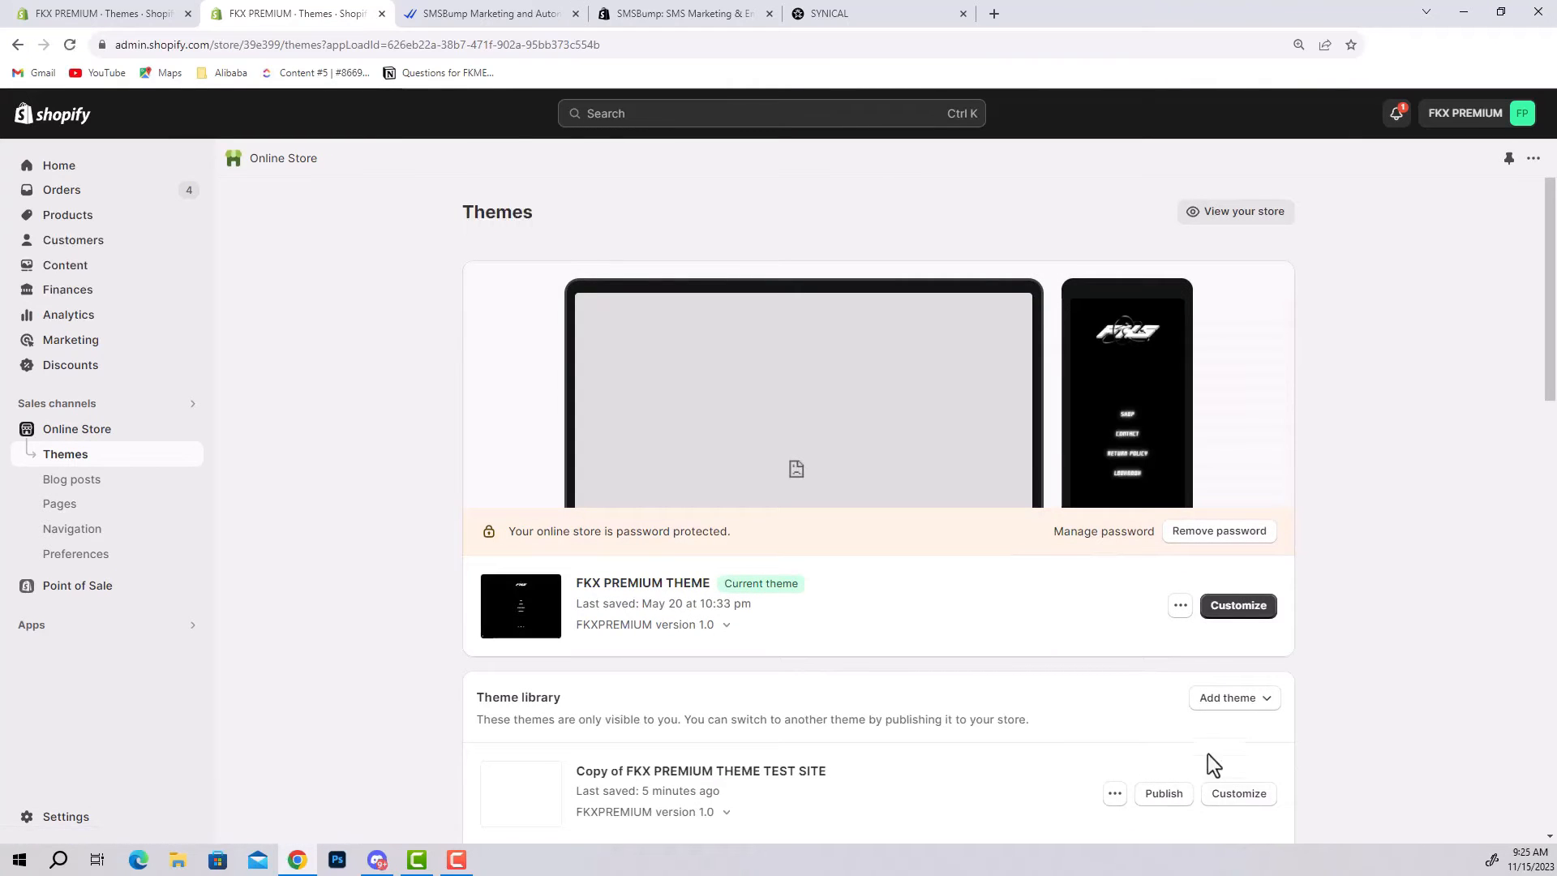
Customize the test theme copy and switch the editor to the Password template via 'pass' search
{"action": "left_click", "coordinate": [1238, 793]}
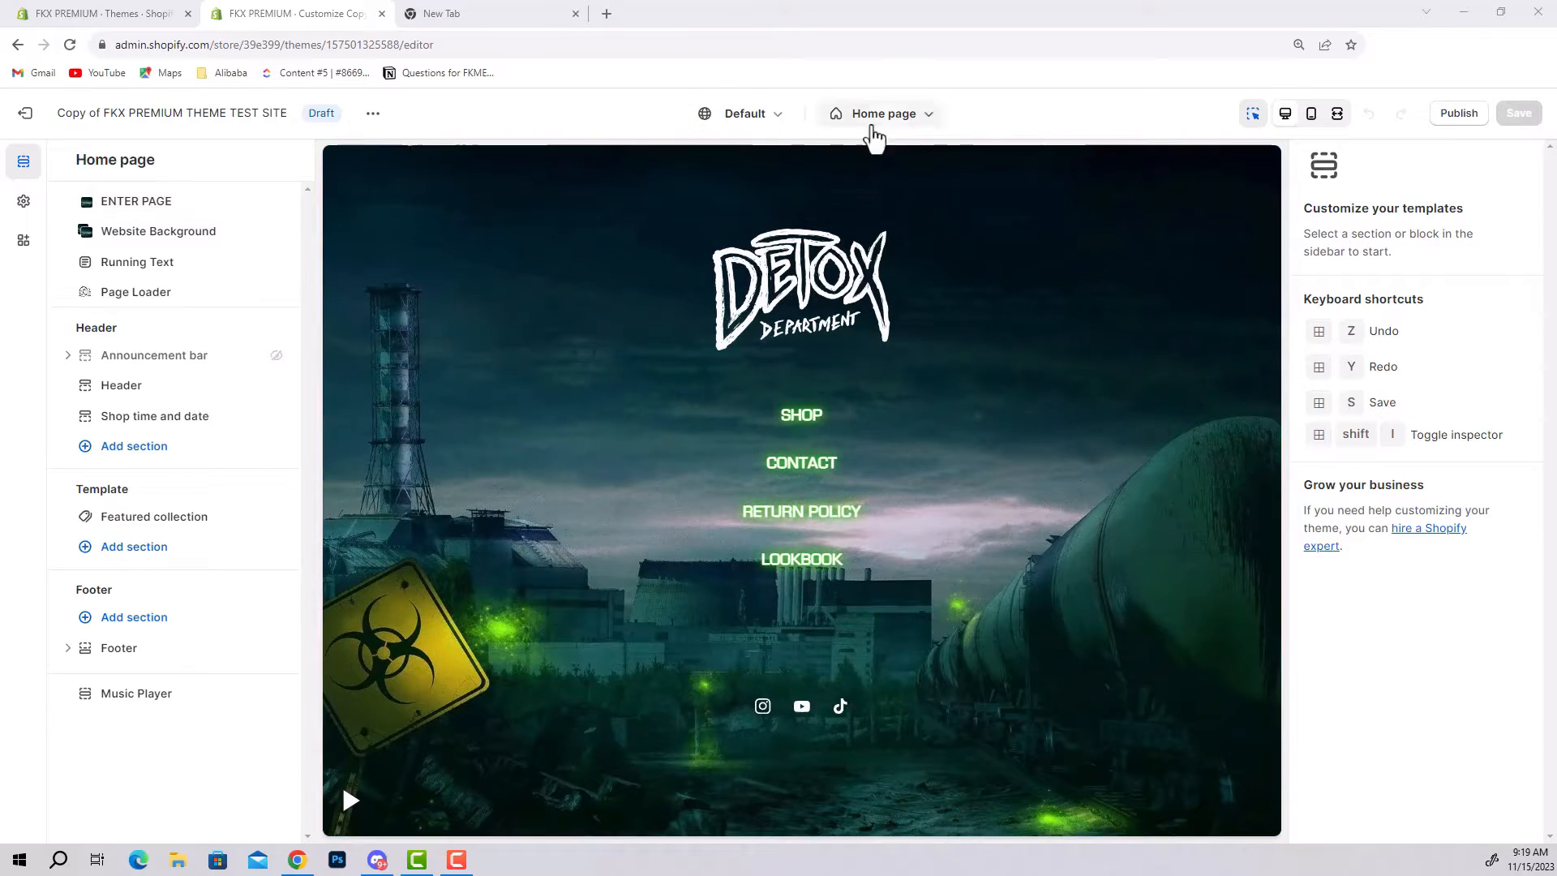
{"action": "type", "text": "pass"}
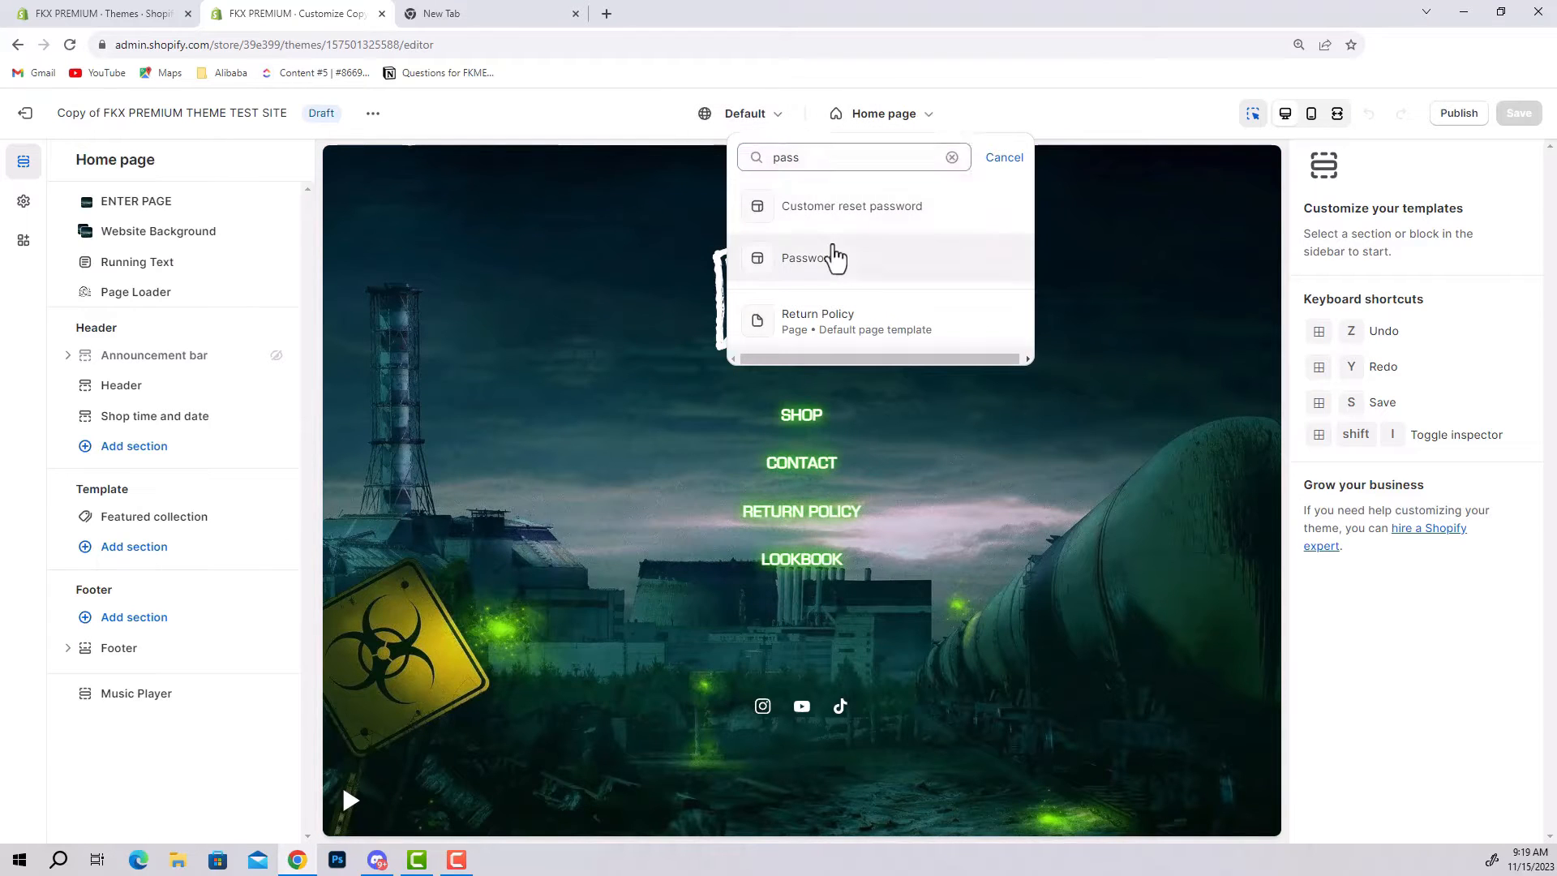
{"action": "left_click", "coordinate": [807, 258]}
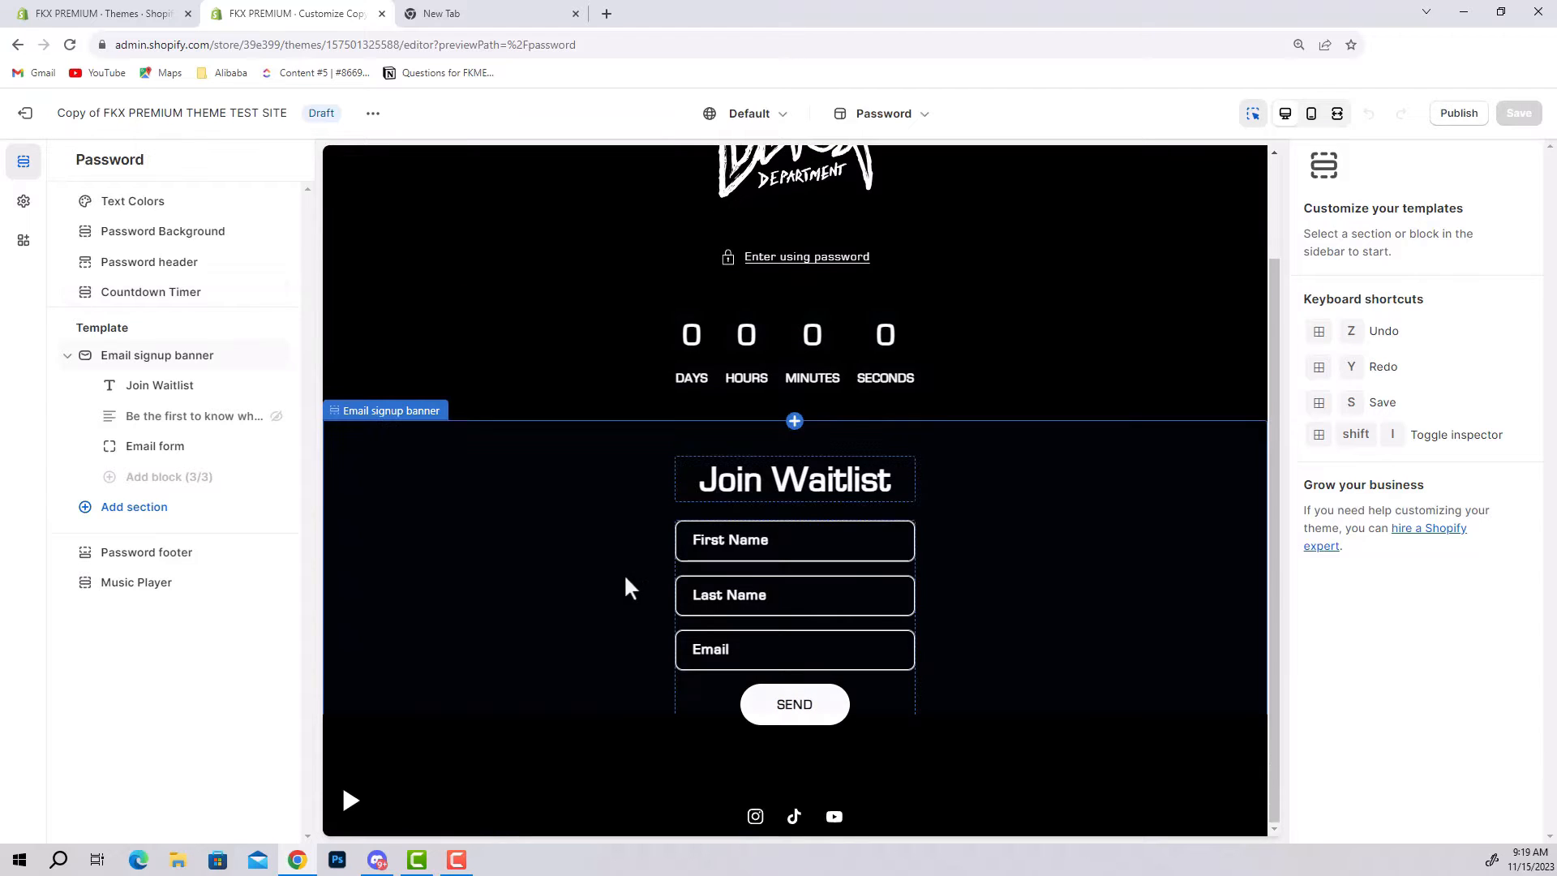
Search 'sms' in the App Store and open the SMSBump SMS Marketing & Email app
{"action": "left_click", "coordinate": [158, 355]}
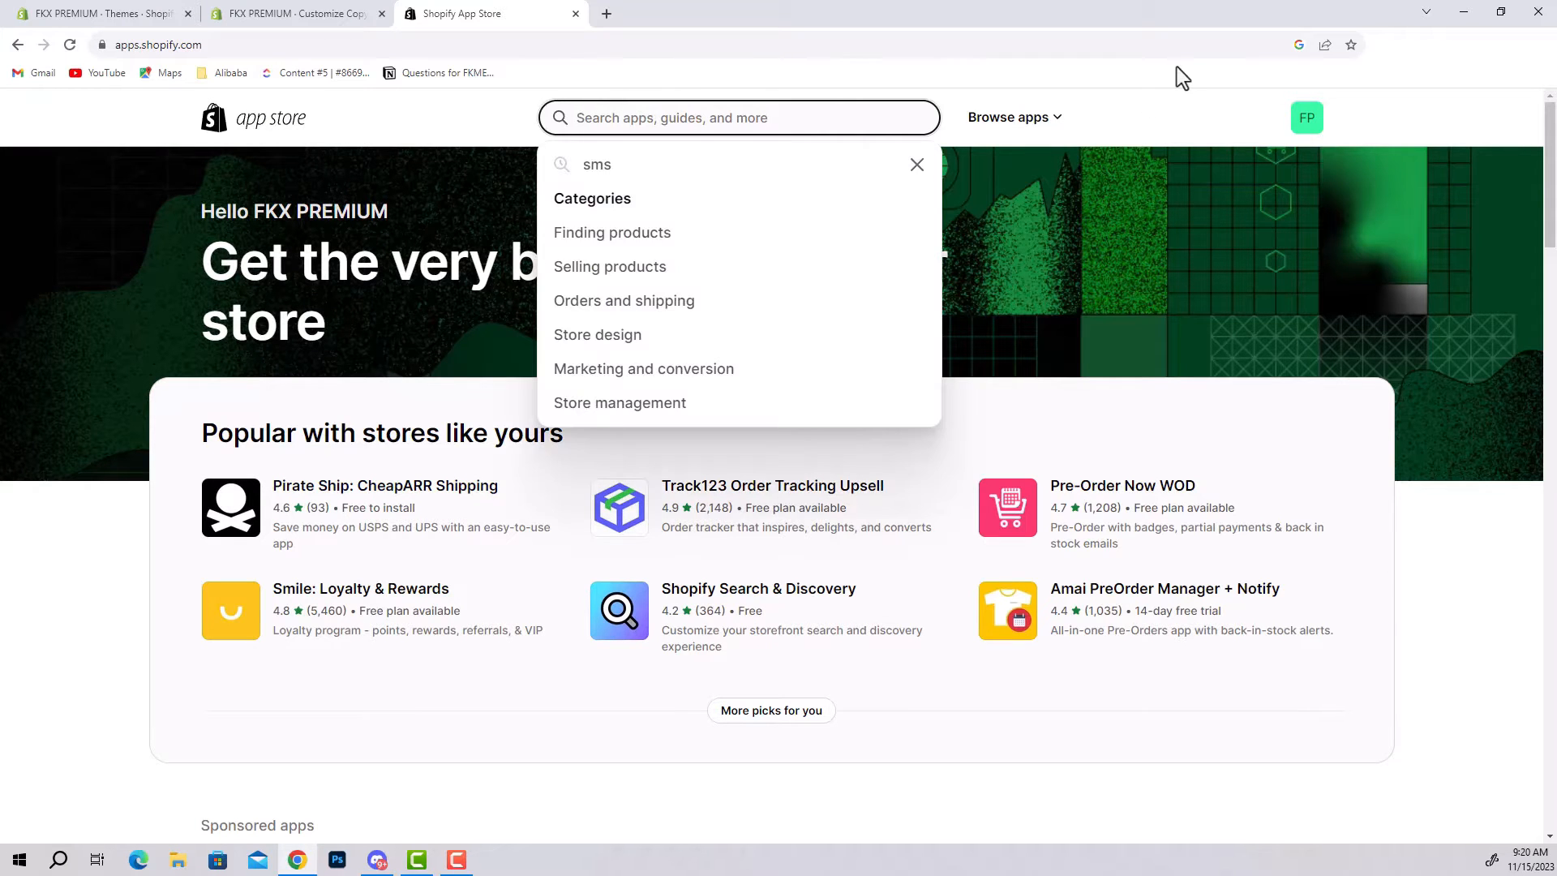
{"action": "type", "text": "sms"}
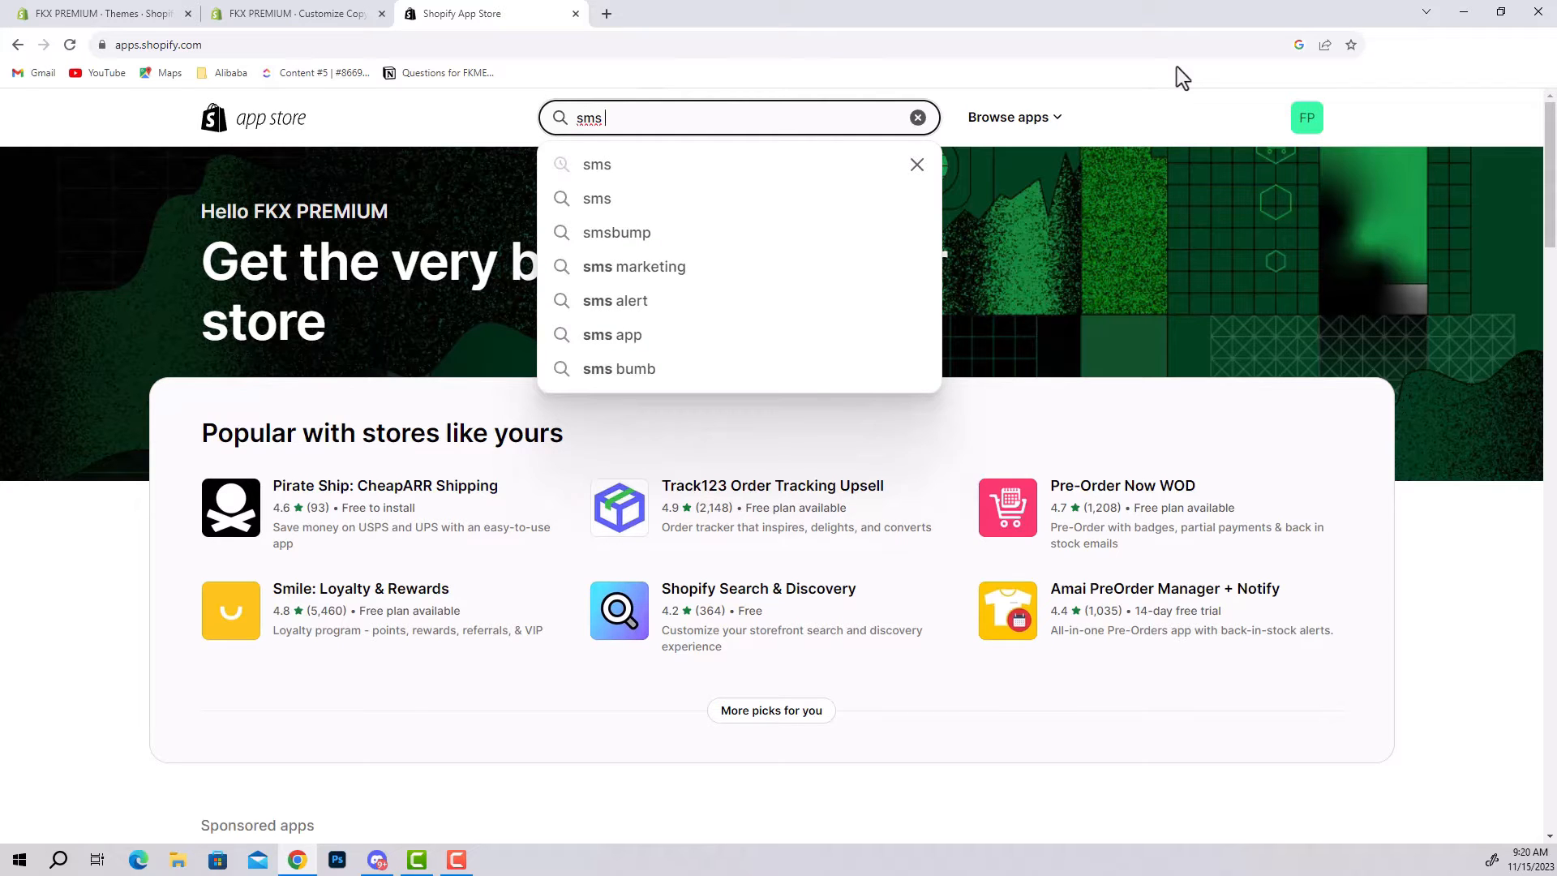
{"action": "left_click", "coordinate": [616, 232]}
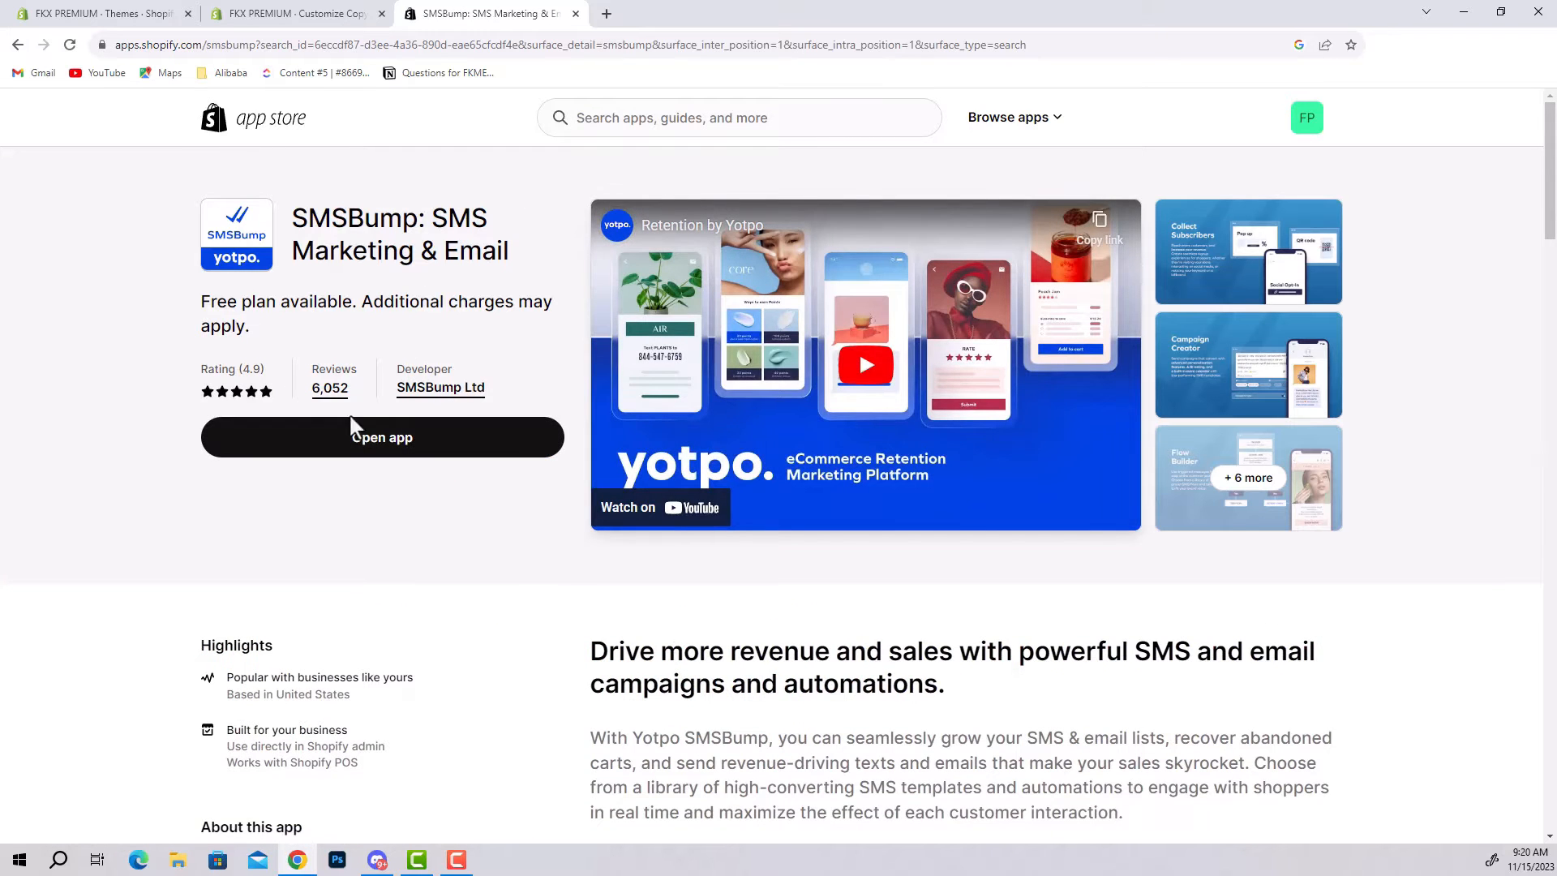
{"action": "left_click", "coordinate": [293, 14]}
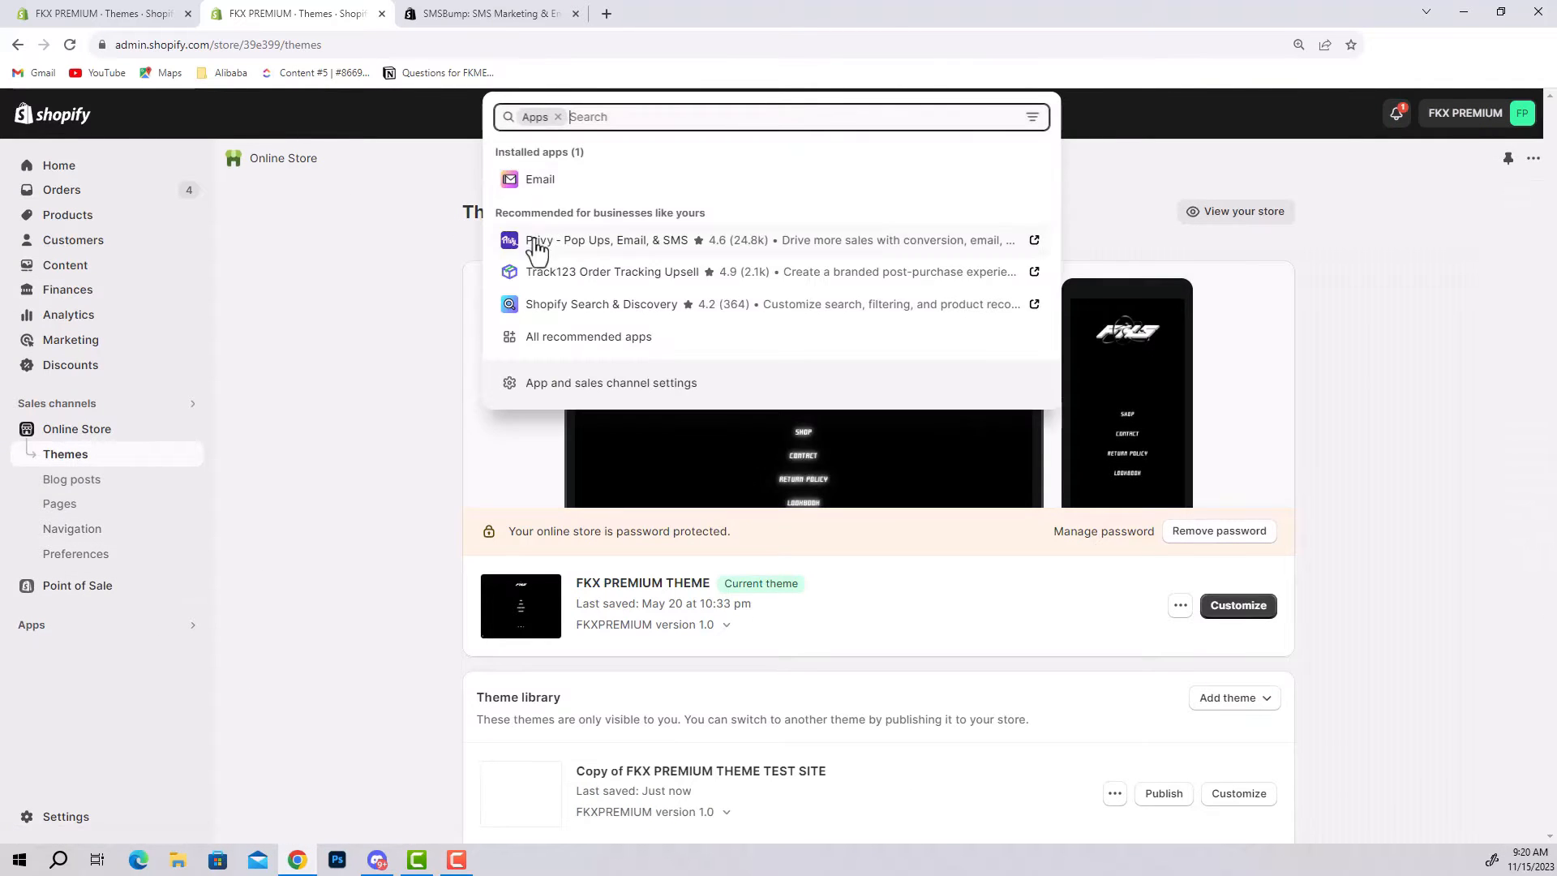
Pick the installed SMSBump app from the admin Apps search with 'sm'
{"action": "type", "text": "sm"}
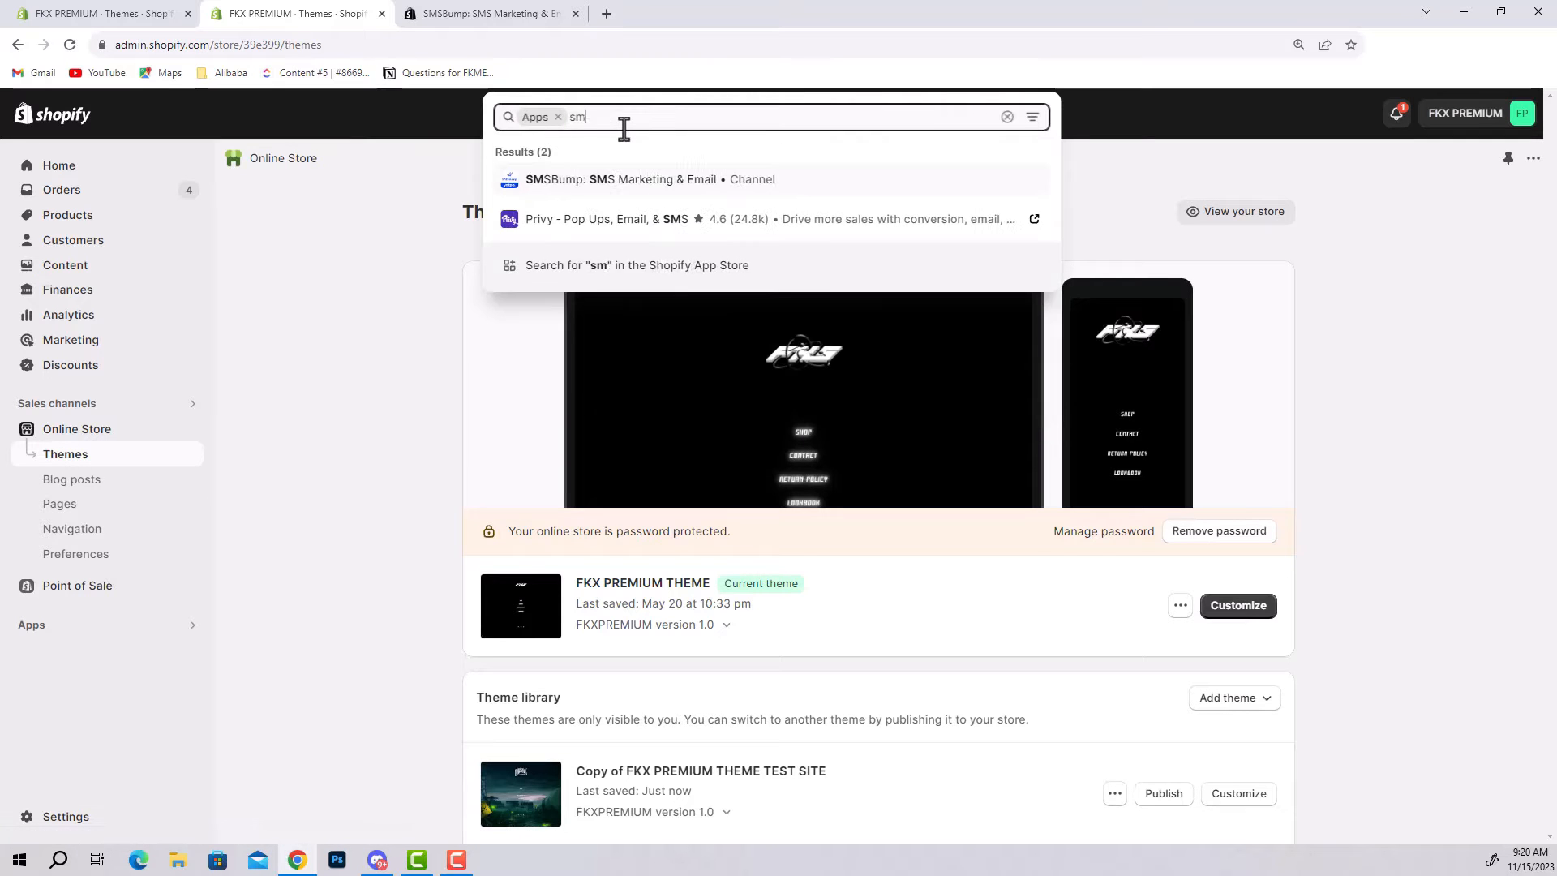
{"action": "left_click", "coordinate": [621, 180]}
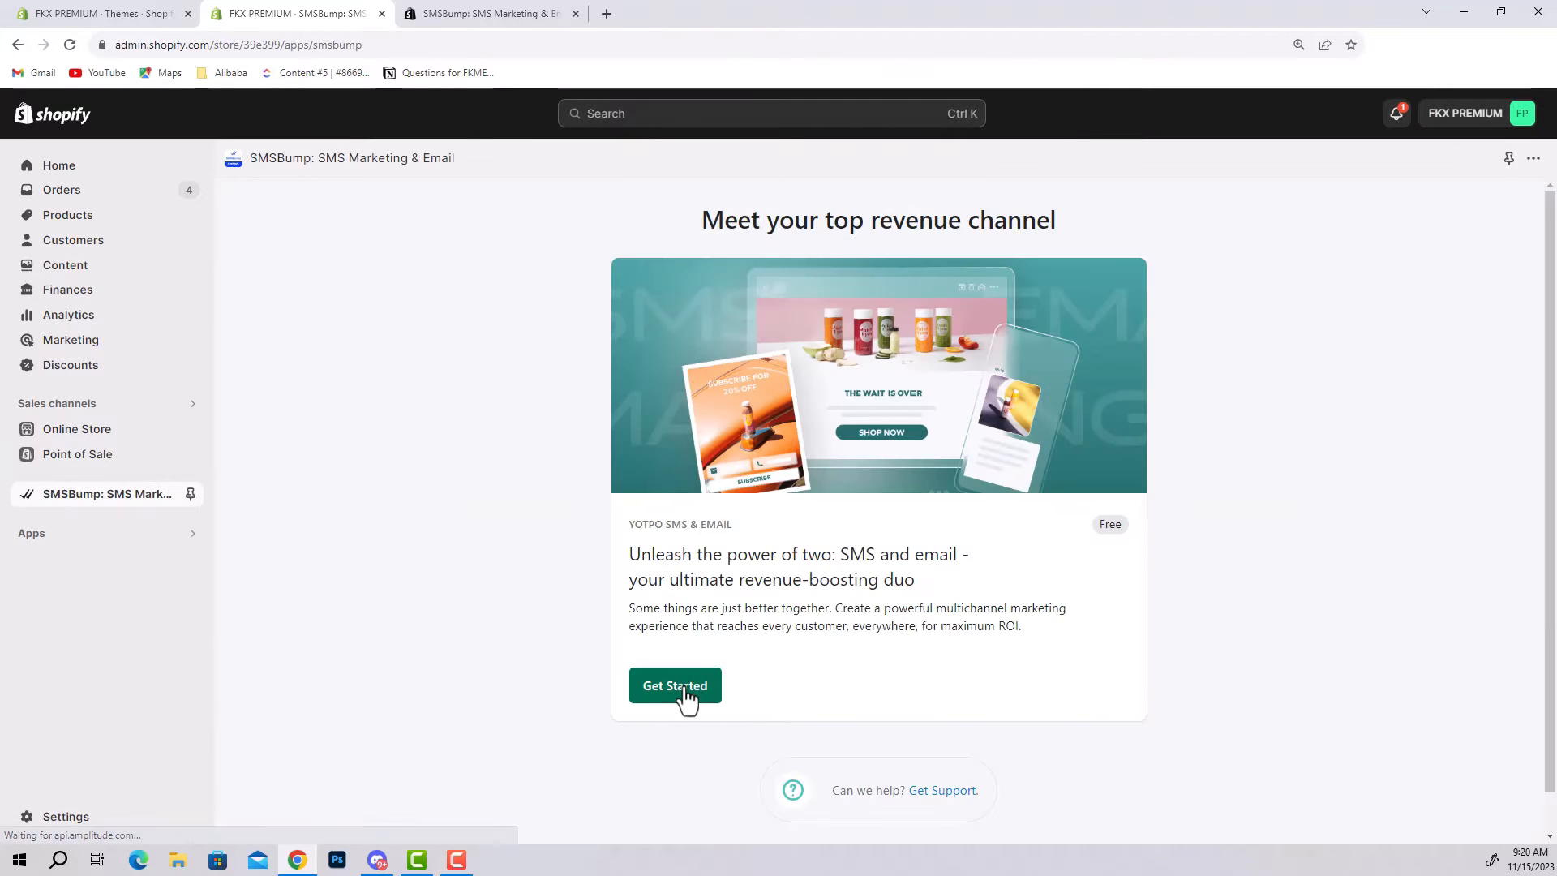
Run SMSBump setup: keep automated flows, skip the pop-up, pass the welcome message and finish
{"action": "left_click", "coordinate": [675, 685]}
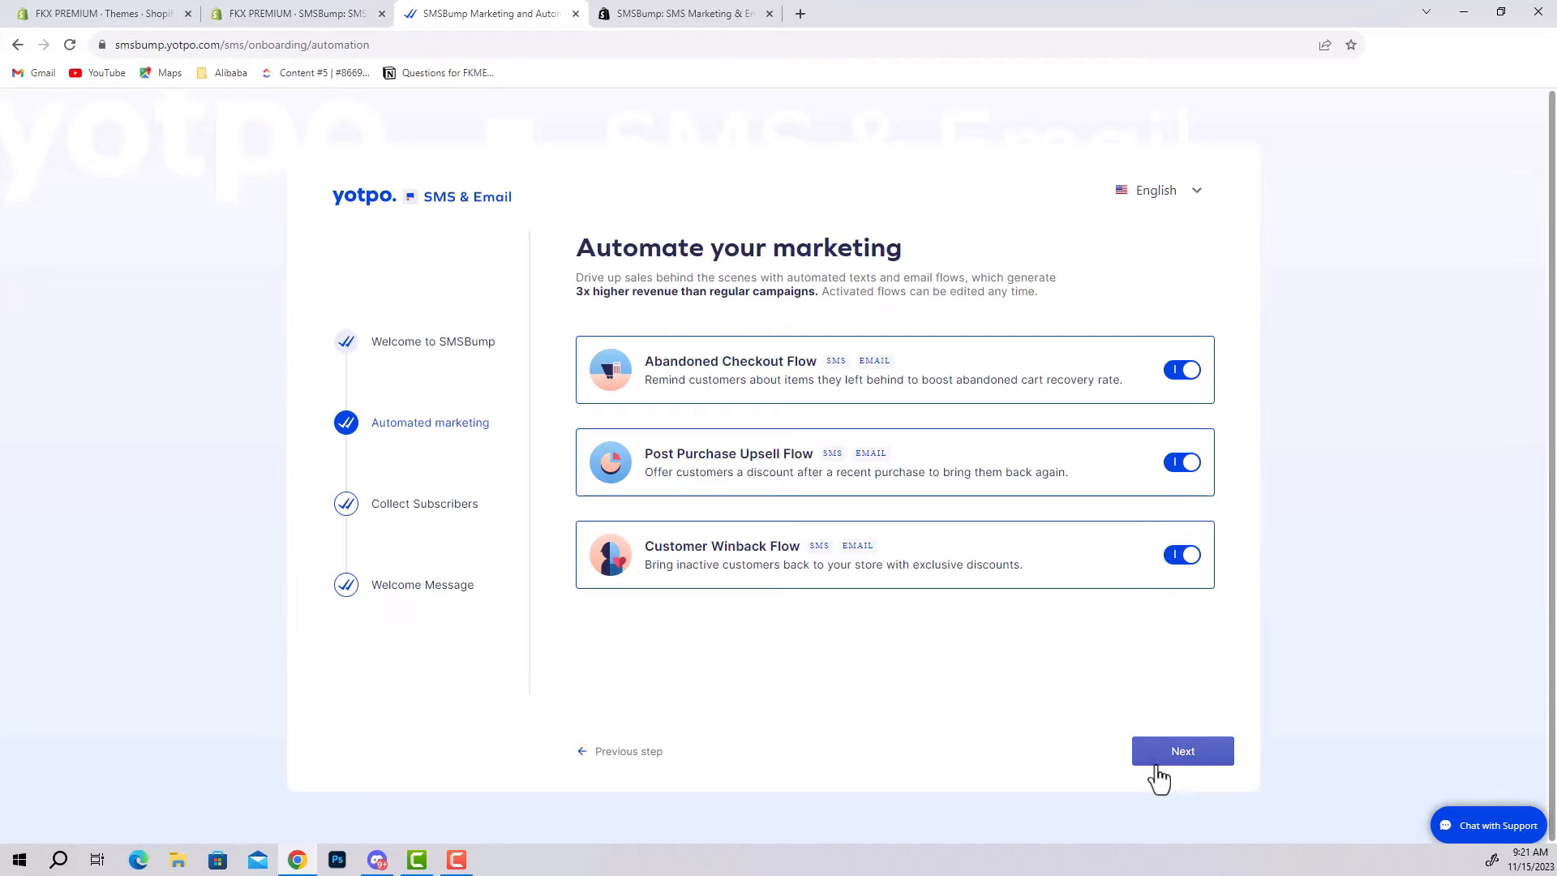
{"action": "left_click", "coordinate": [1182, 751]}
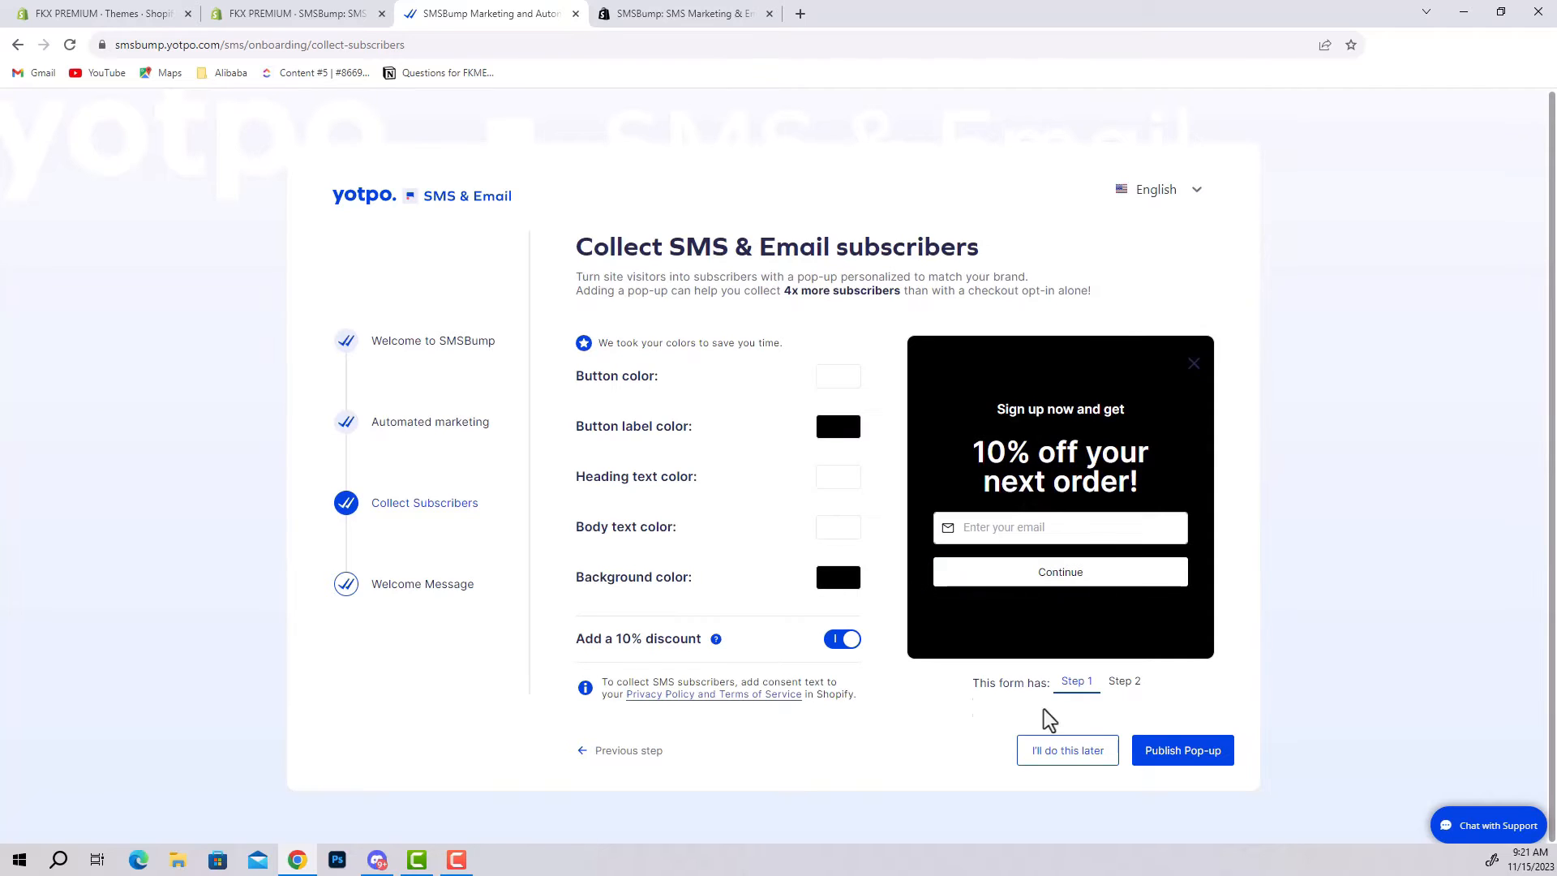
{"action": "mouse_move", "coordinate": [1182, 750]}
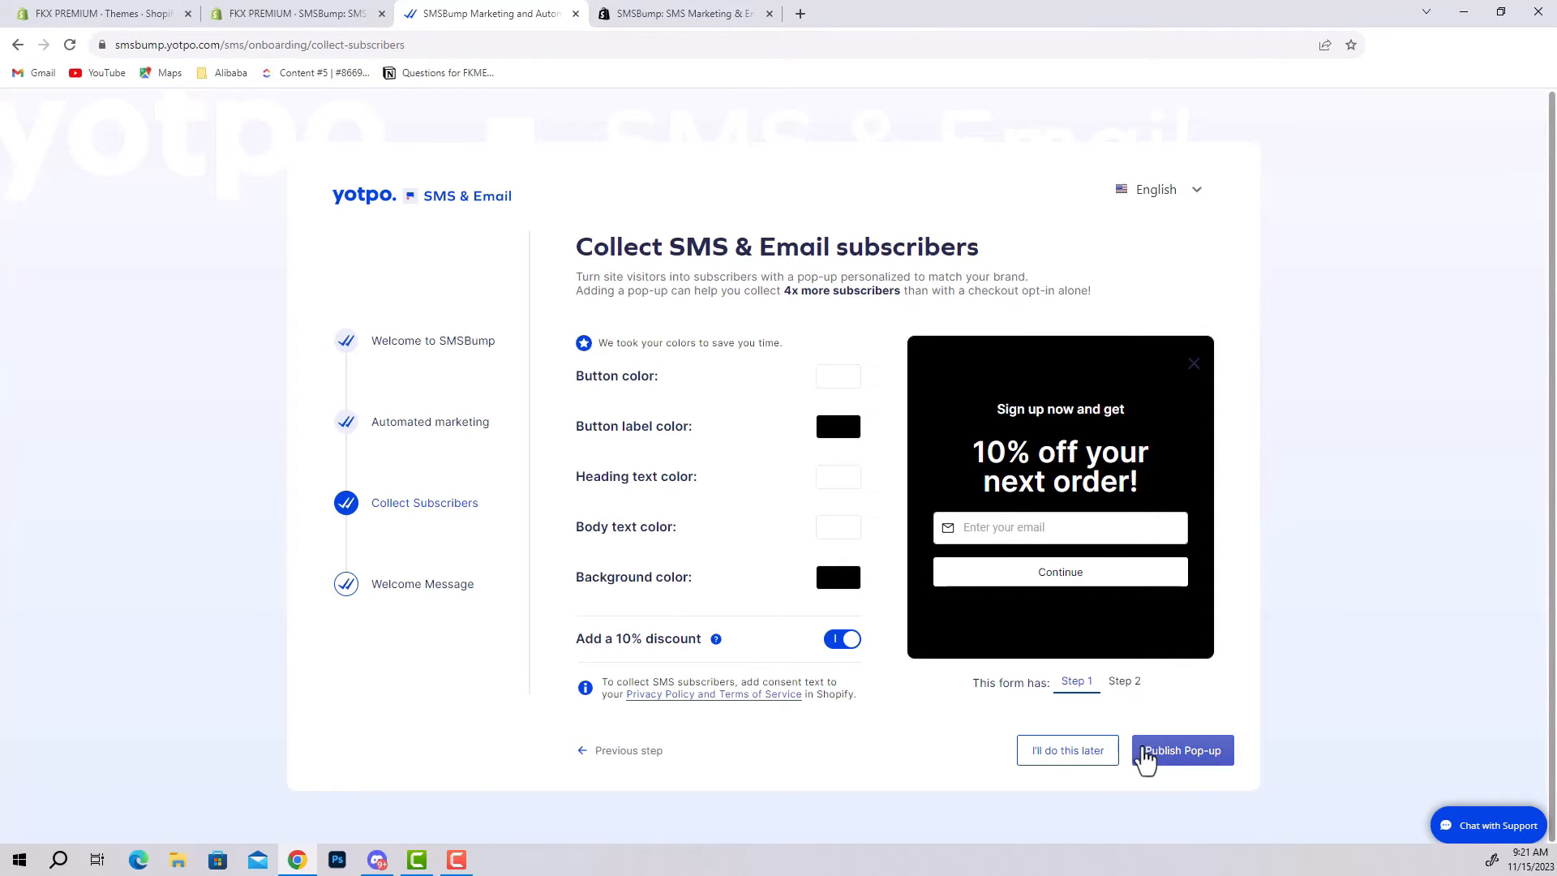
{"action": "left_click", "coordinate": [1181, 749]}
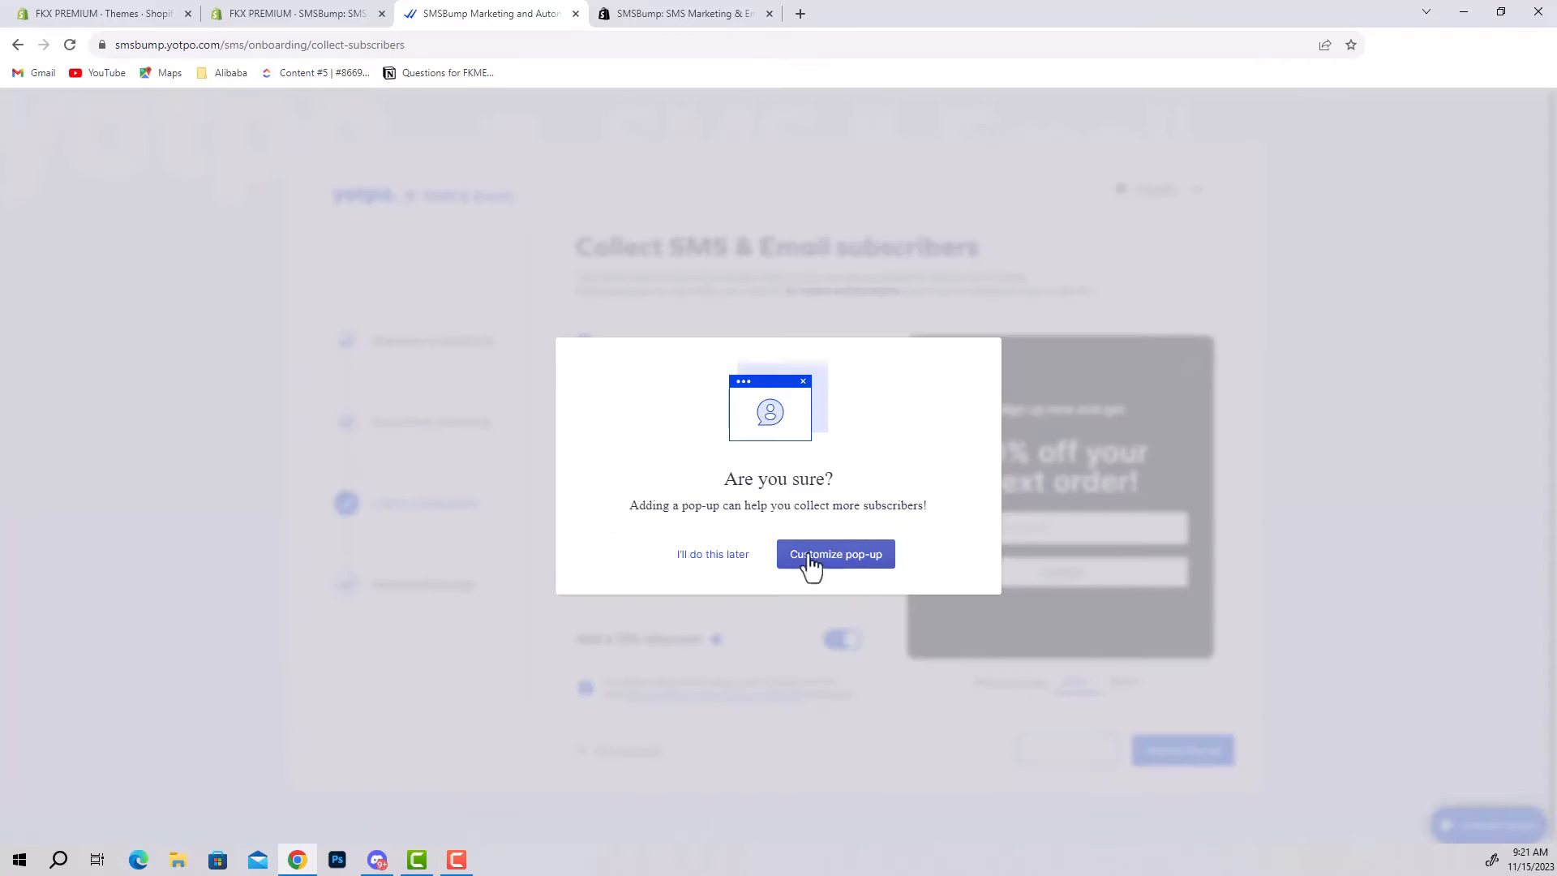
{"action": "left_click", "coordinate": [712, 553]}
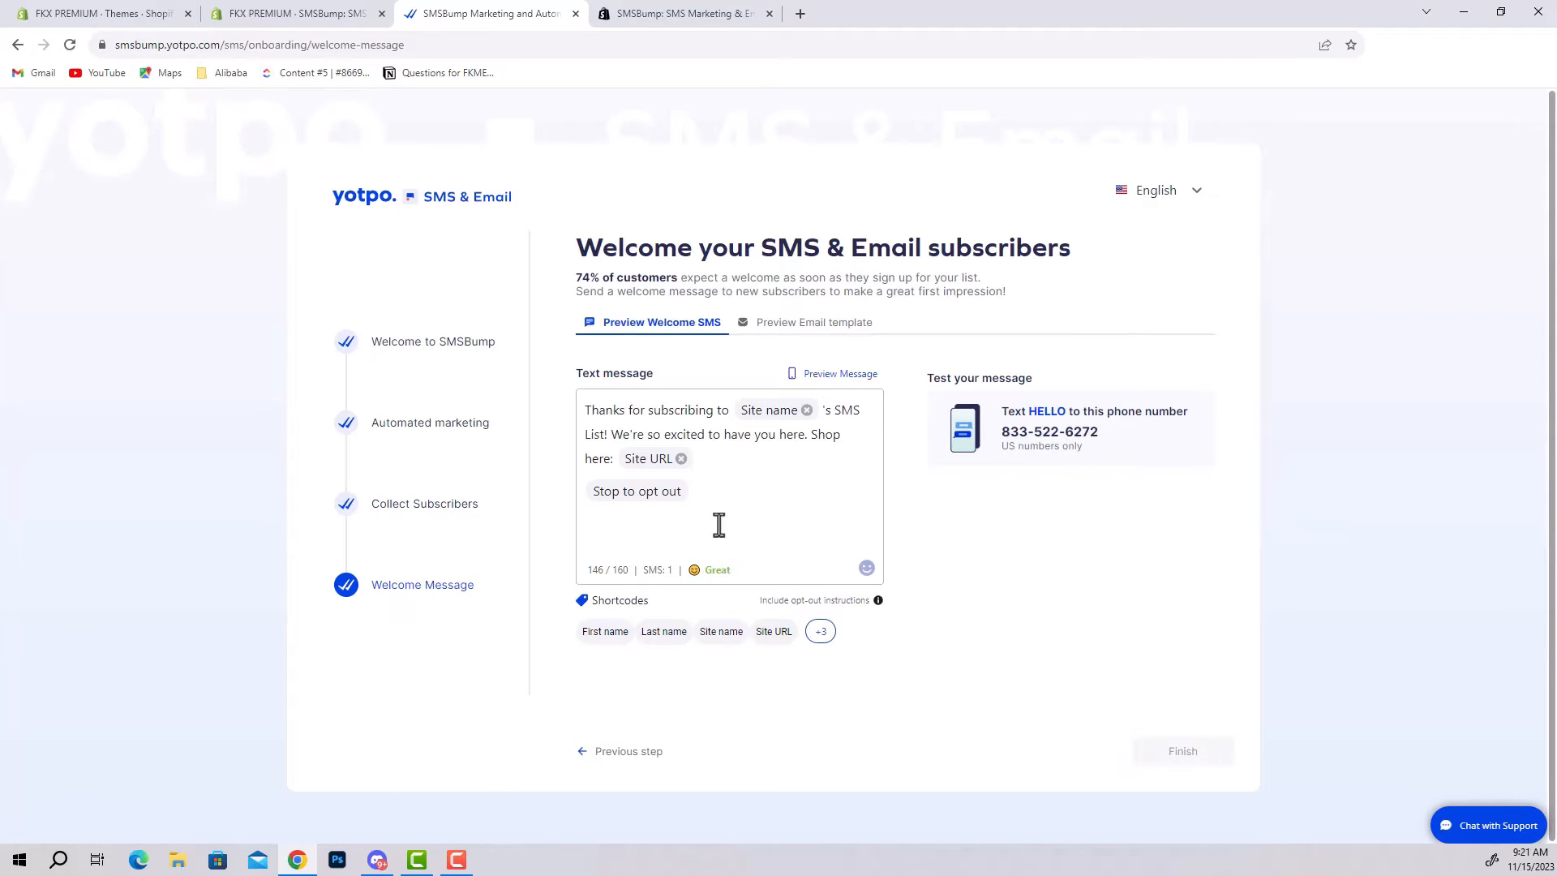
{"action": "left_click", "coordinate": [1181, 751]}
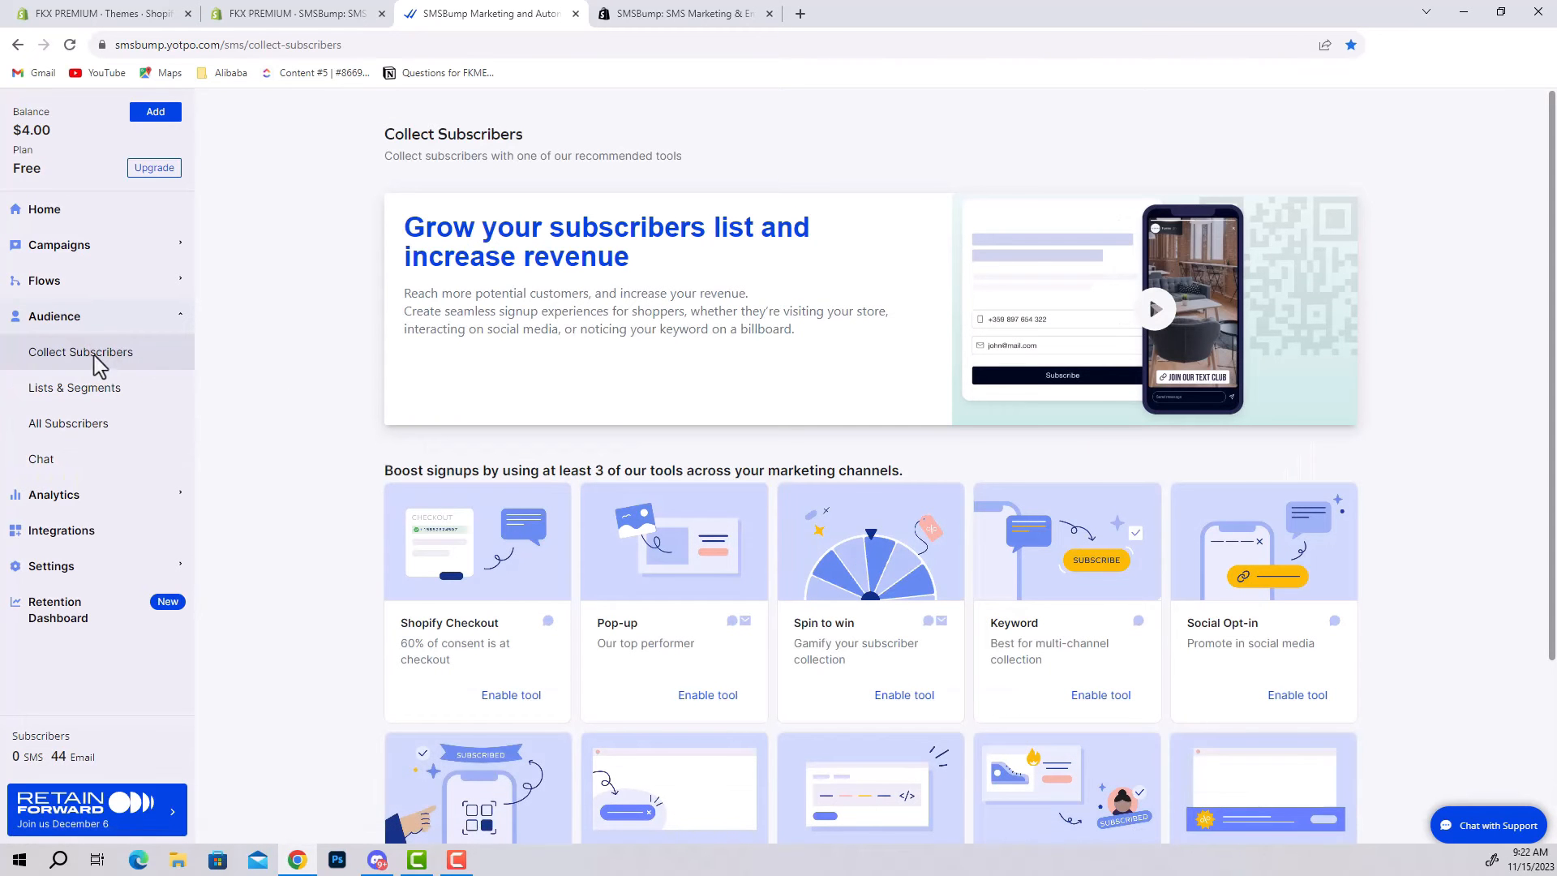
Under Collect Subscribers, enable the Embedded Form signup tool
{"action": "scroll", "scroll_direction": "down", "scroll_amount": 3}
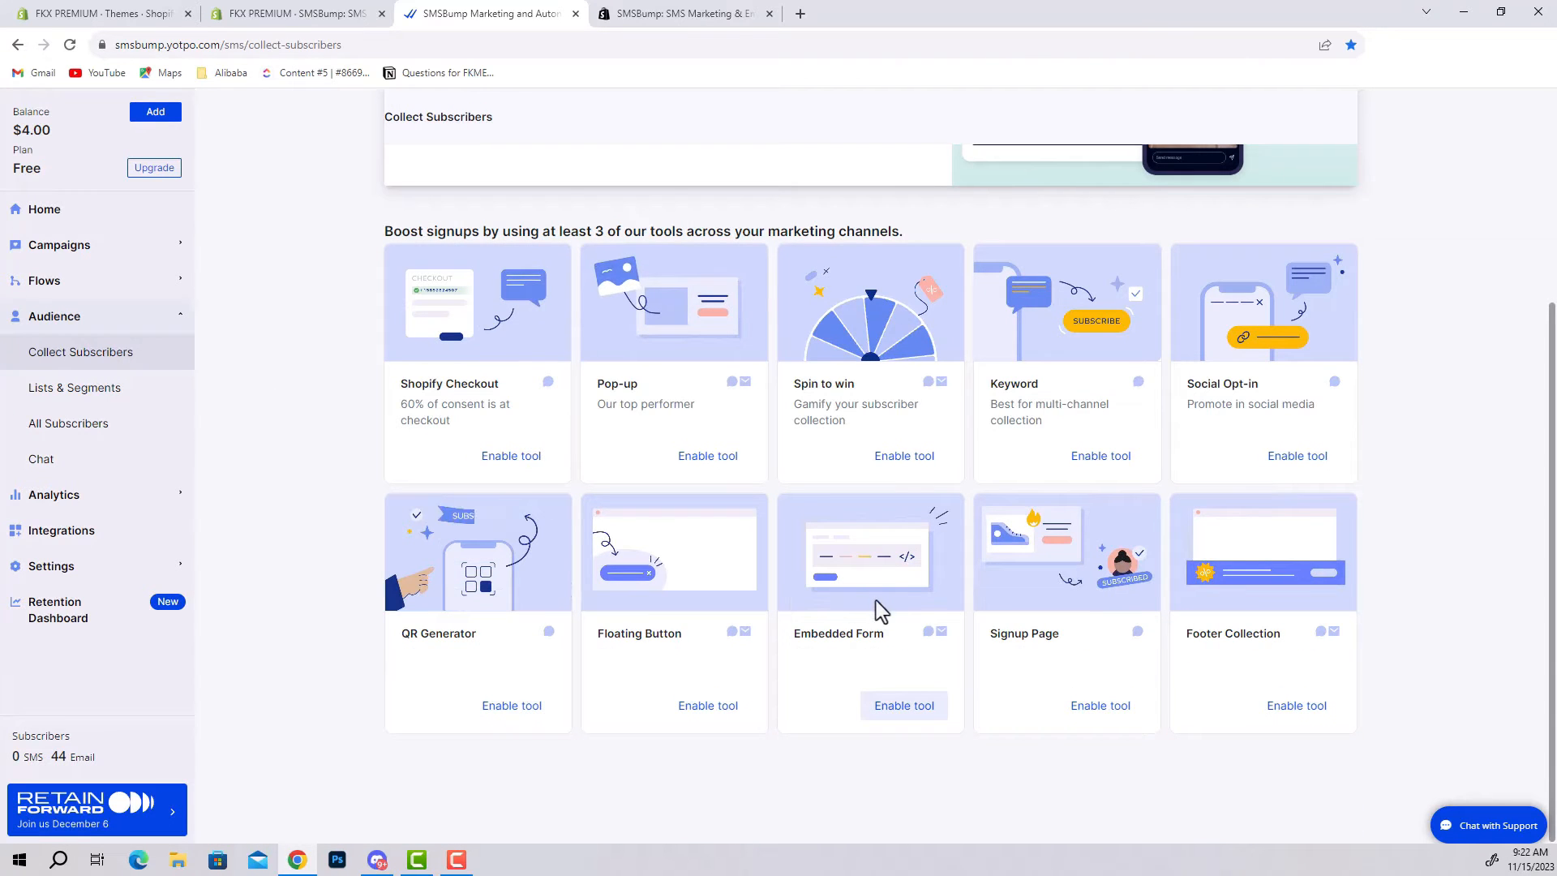
{"action": "left_click", "coordinate": [903, 706]}
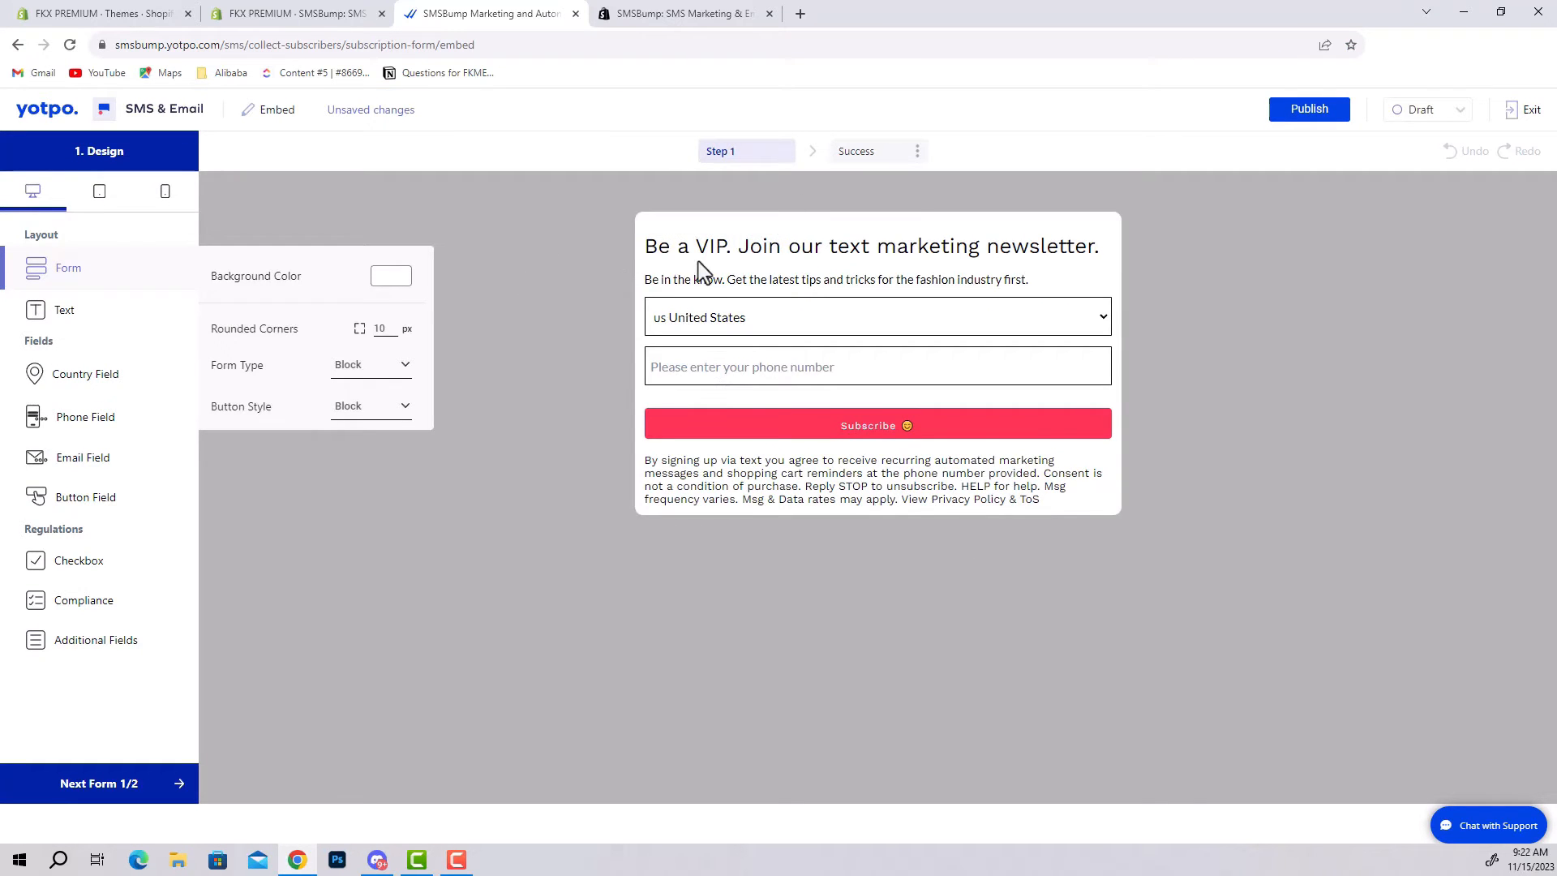
{"action": "mouse_move", "coordinate": [814, 253]}
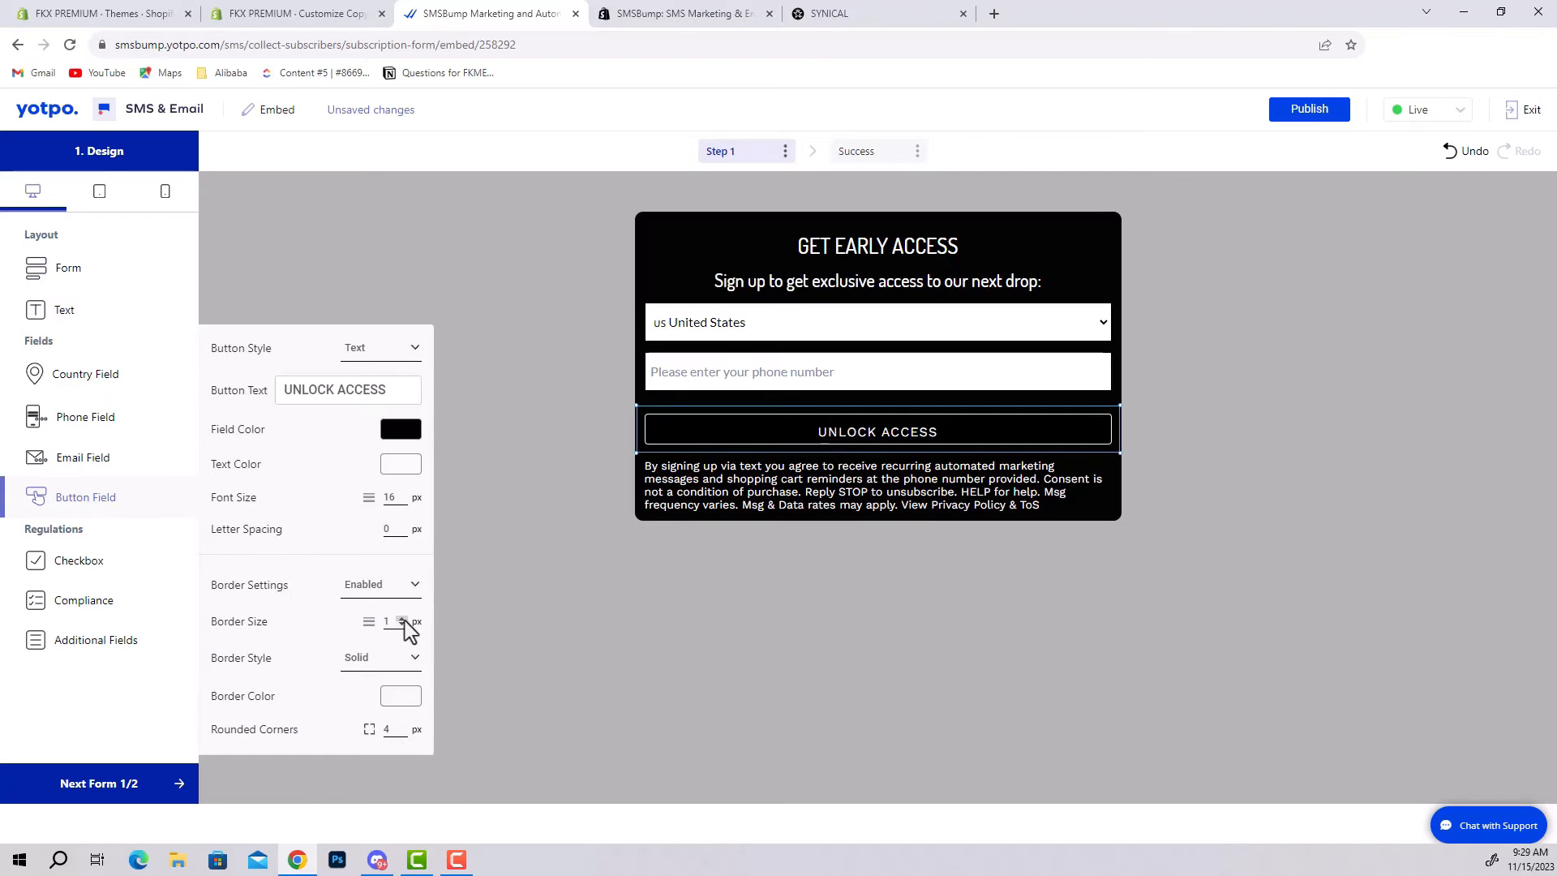
Publish the Get Early Access form on all devices and copy its embed code for pages
{"action": "left_click", "coordinate": [1308, 109]}
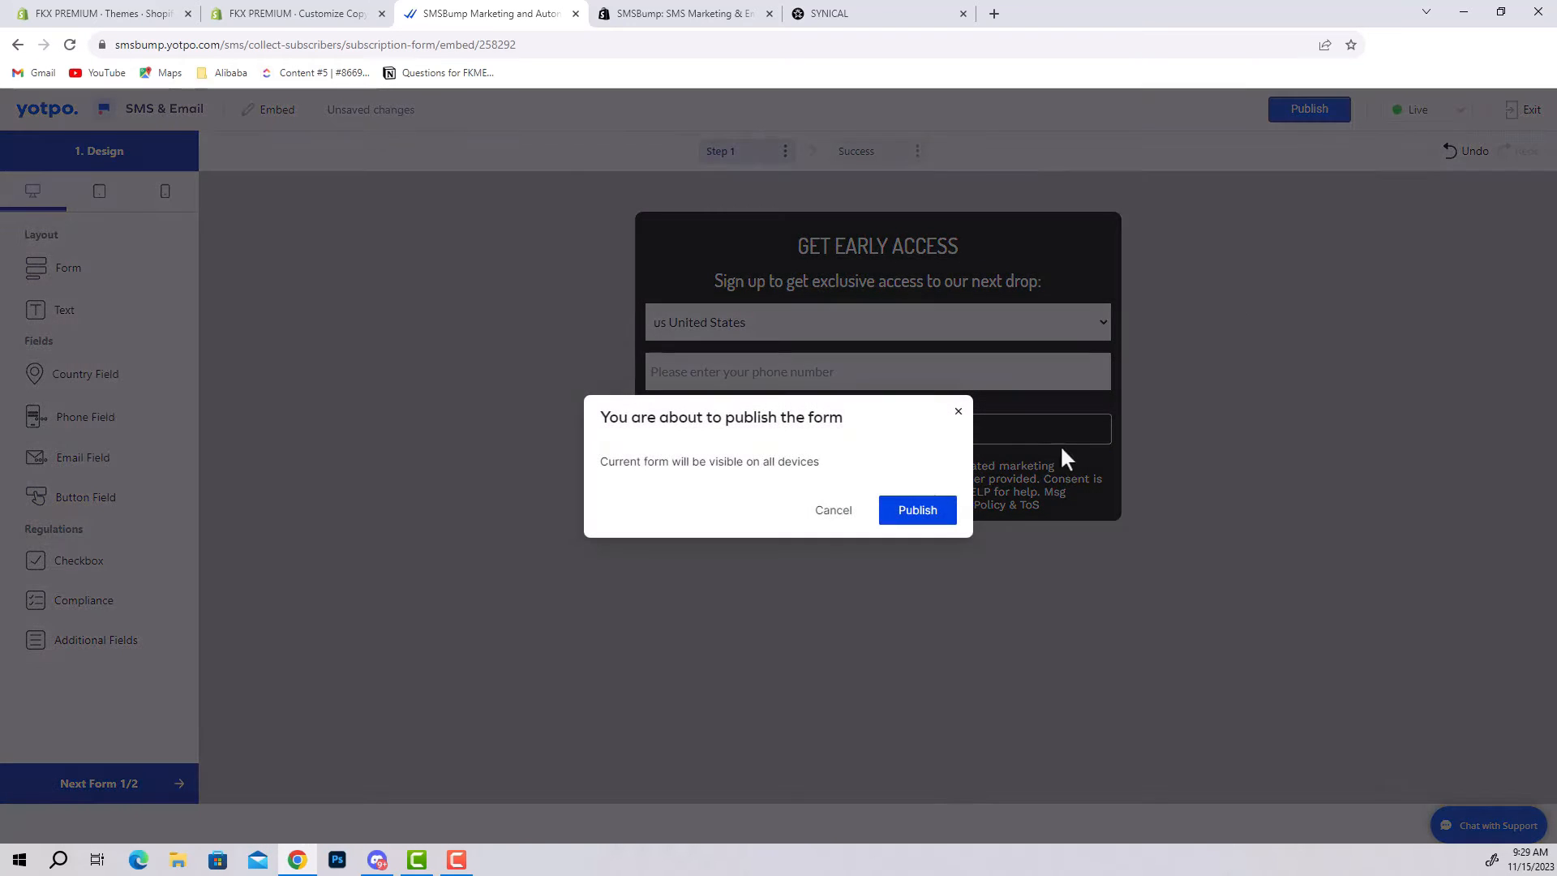
{"action": "left_click", "coordinate": [915, 510]}
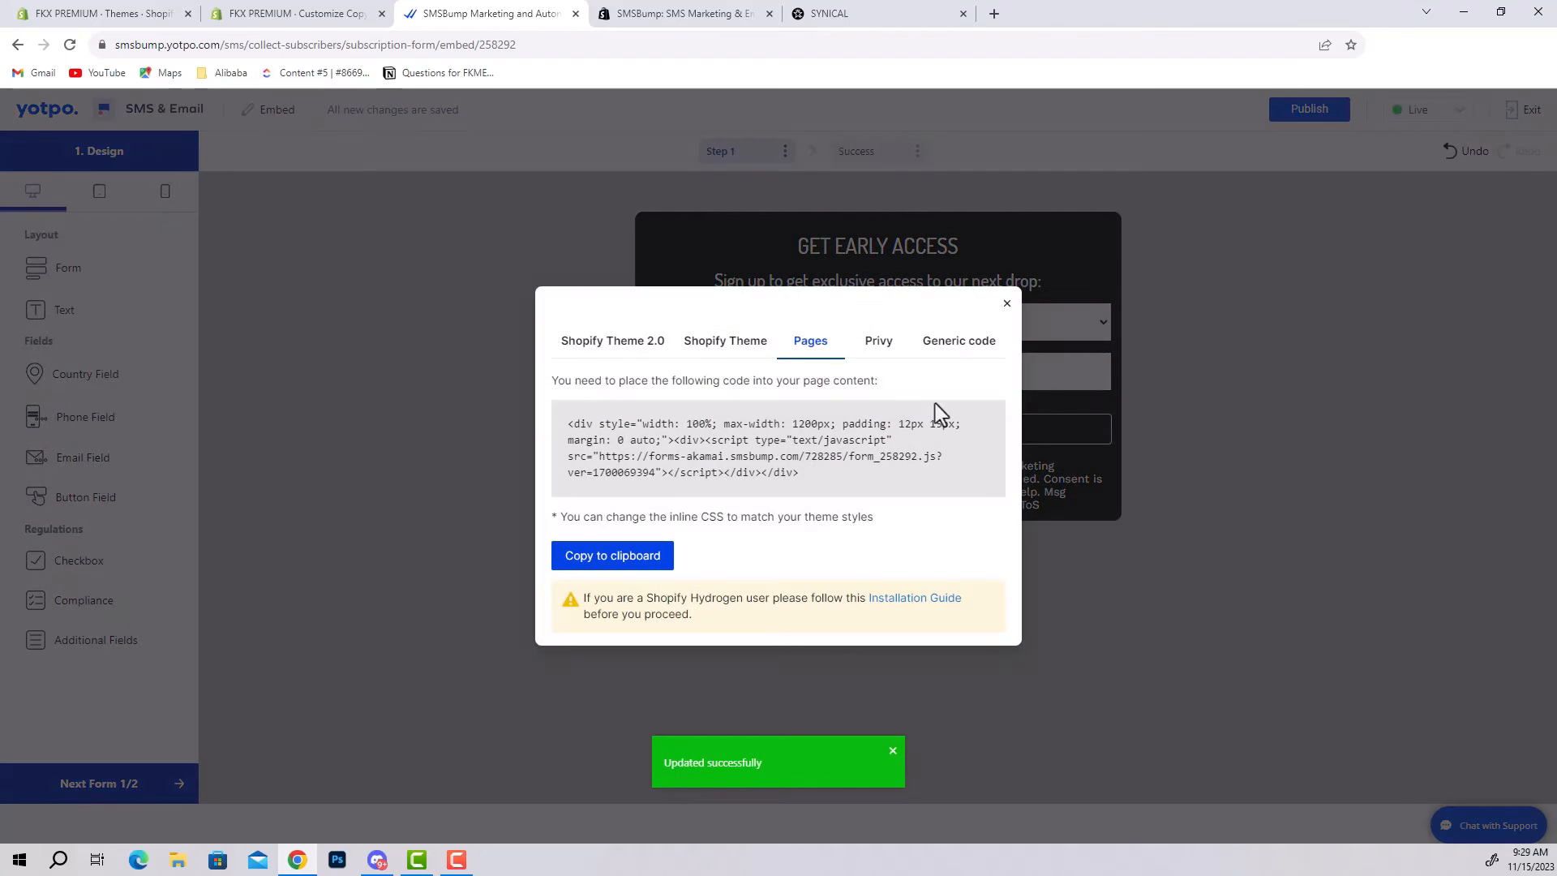
{"action": "right_click", "coordinate": [764, 448]}
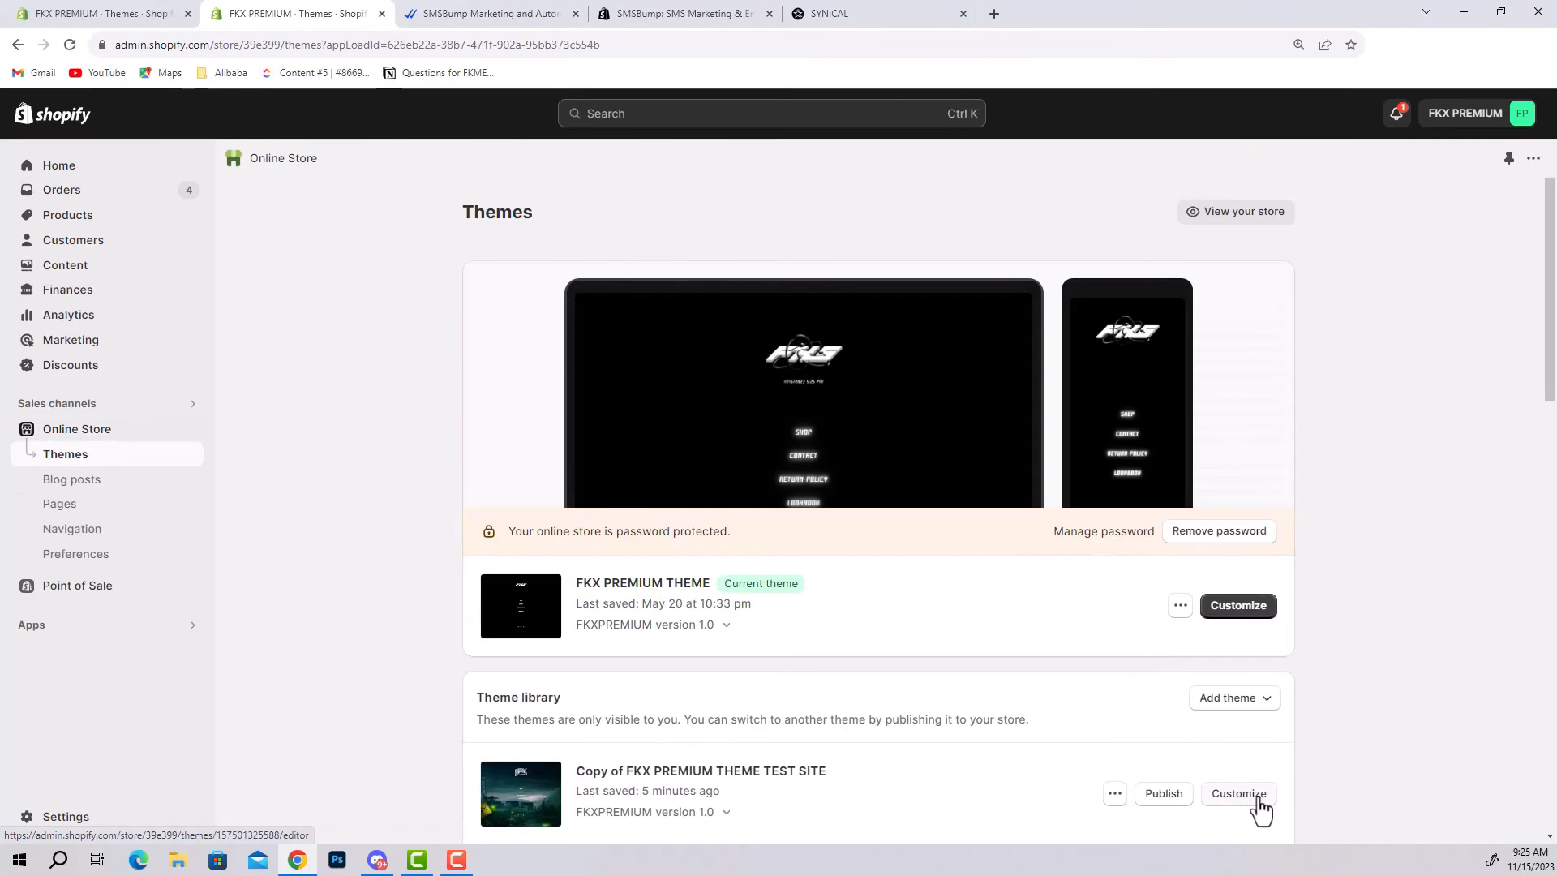
In the theme copy editor's Password template, add a Custom Liquid section
{"action": "left_click", "coordinate": [1238, 793]}
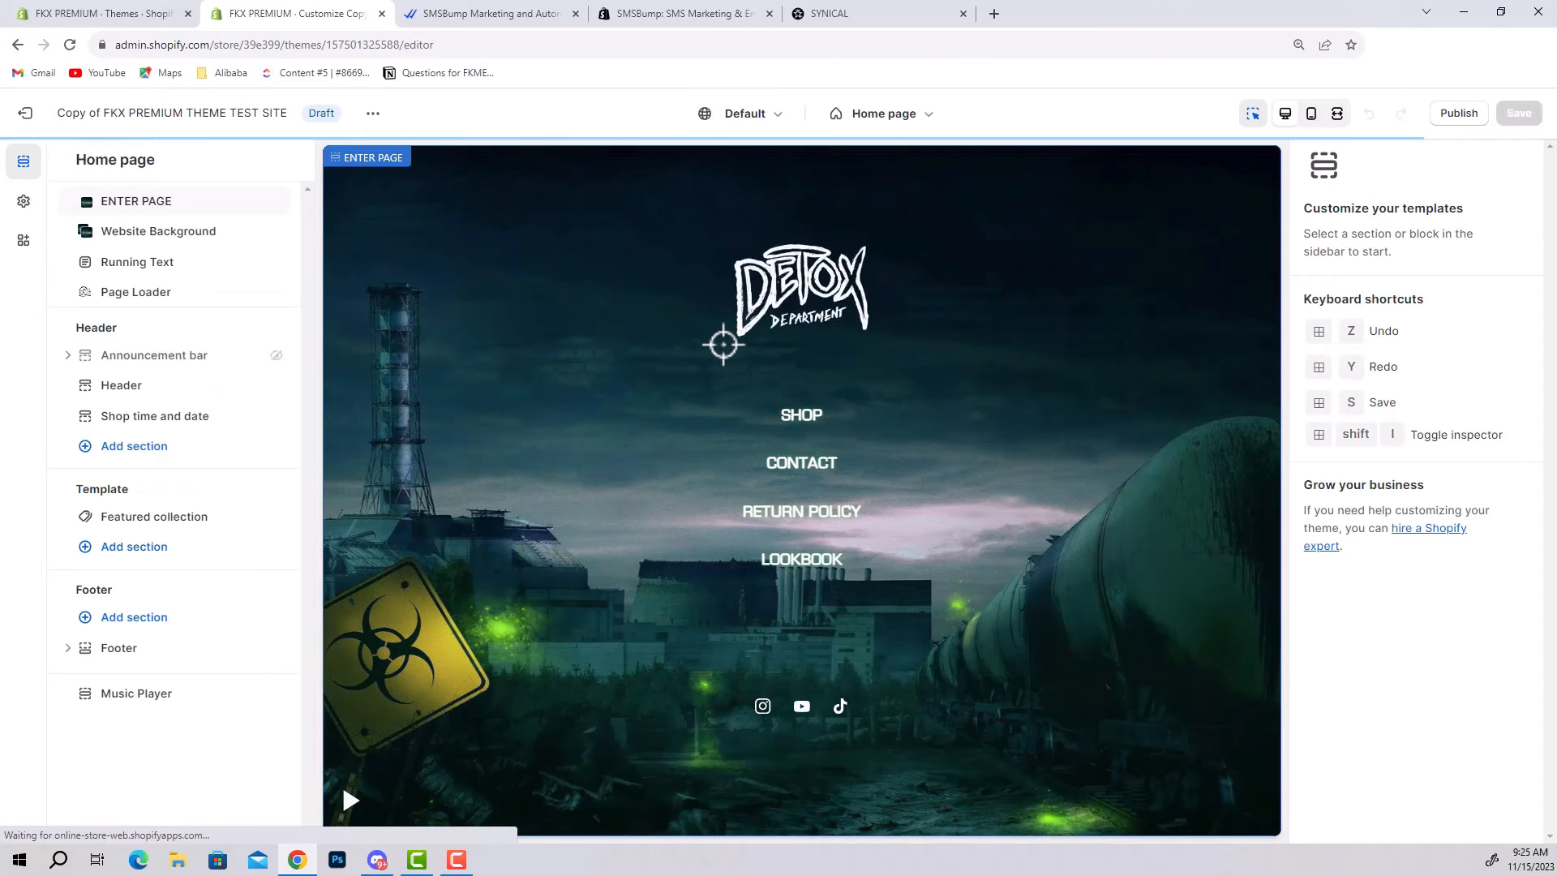
{"action": "left_click", "coordinate": [877, 113]}
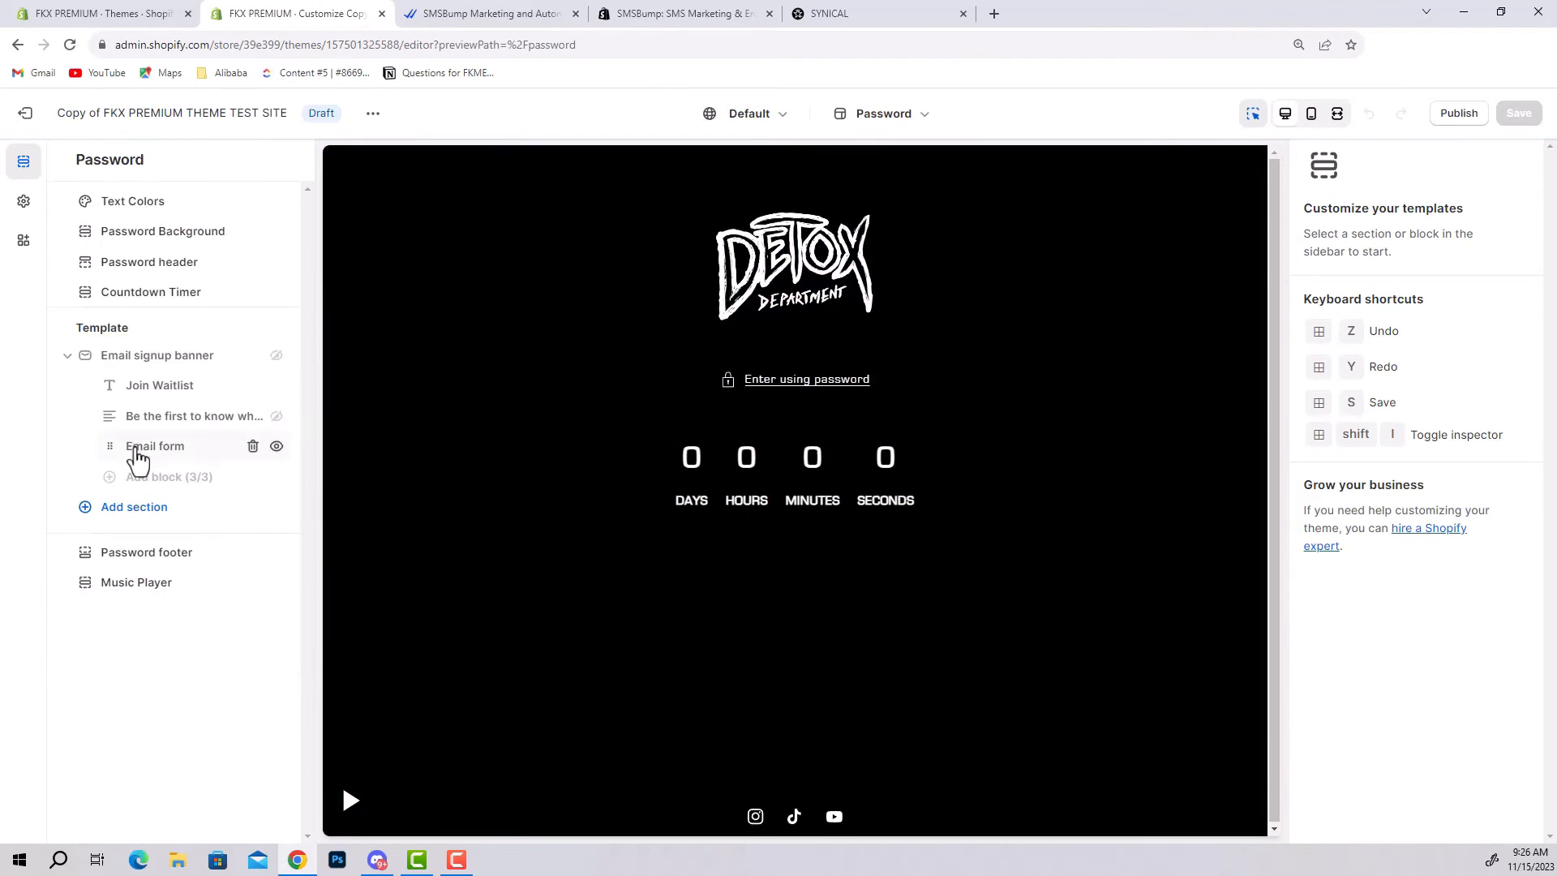
{"action": "left_click", "coordinate": [134, 507]}
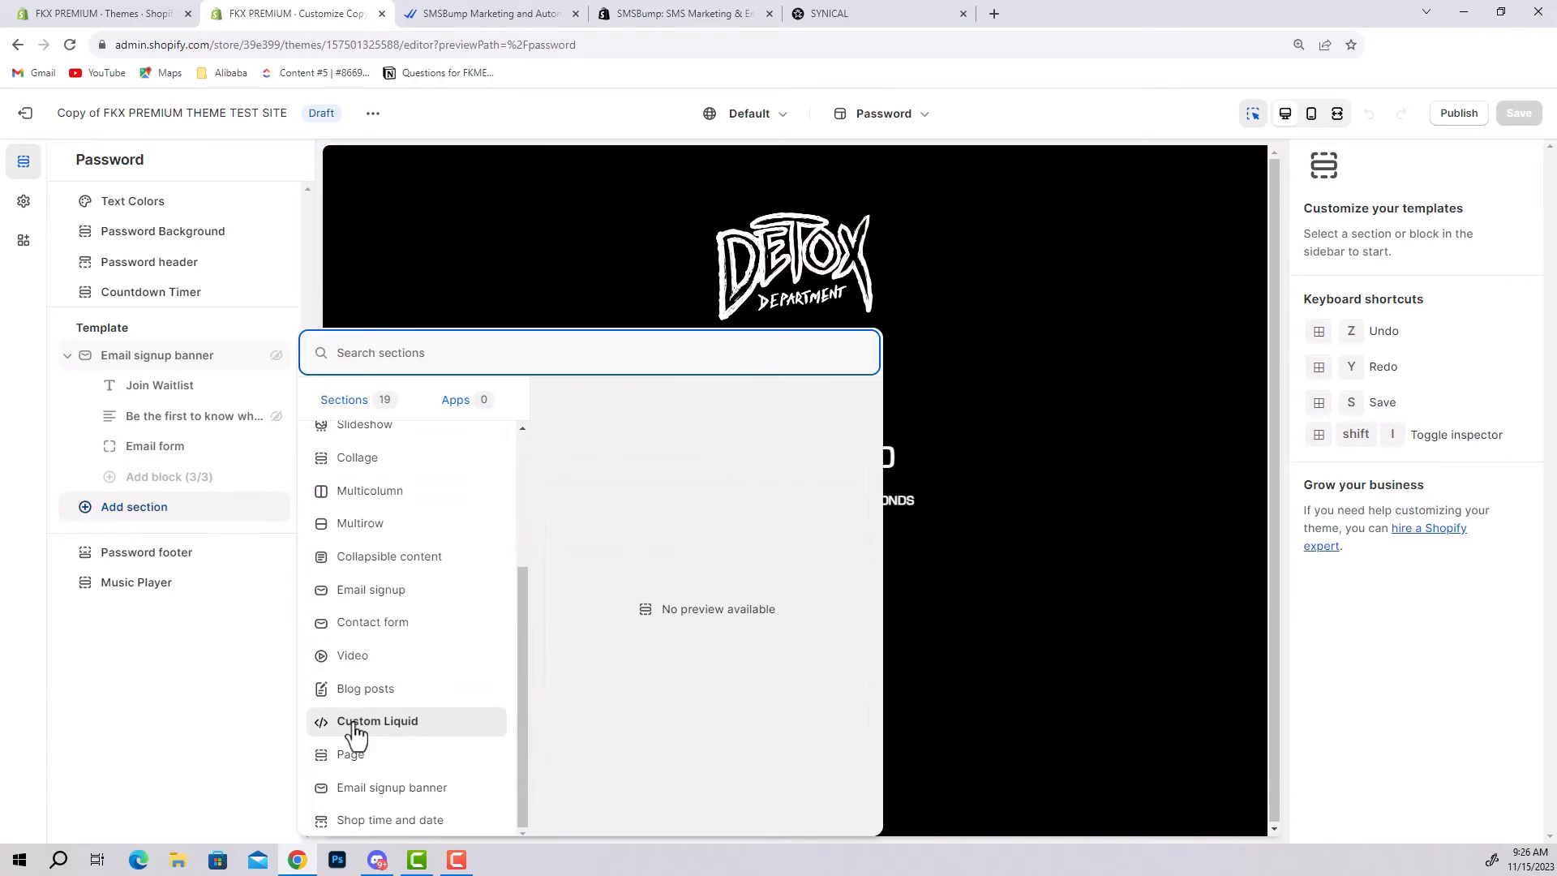
{"action": "left_click", "coordinate": [378, 720]}
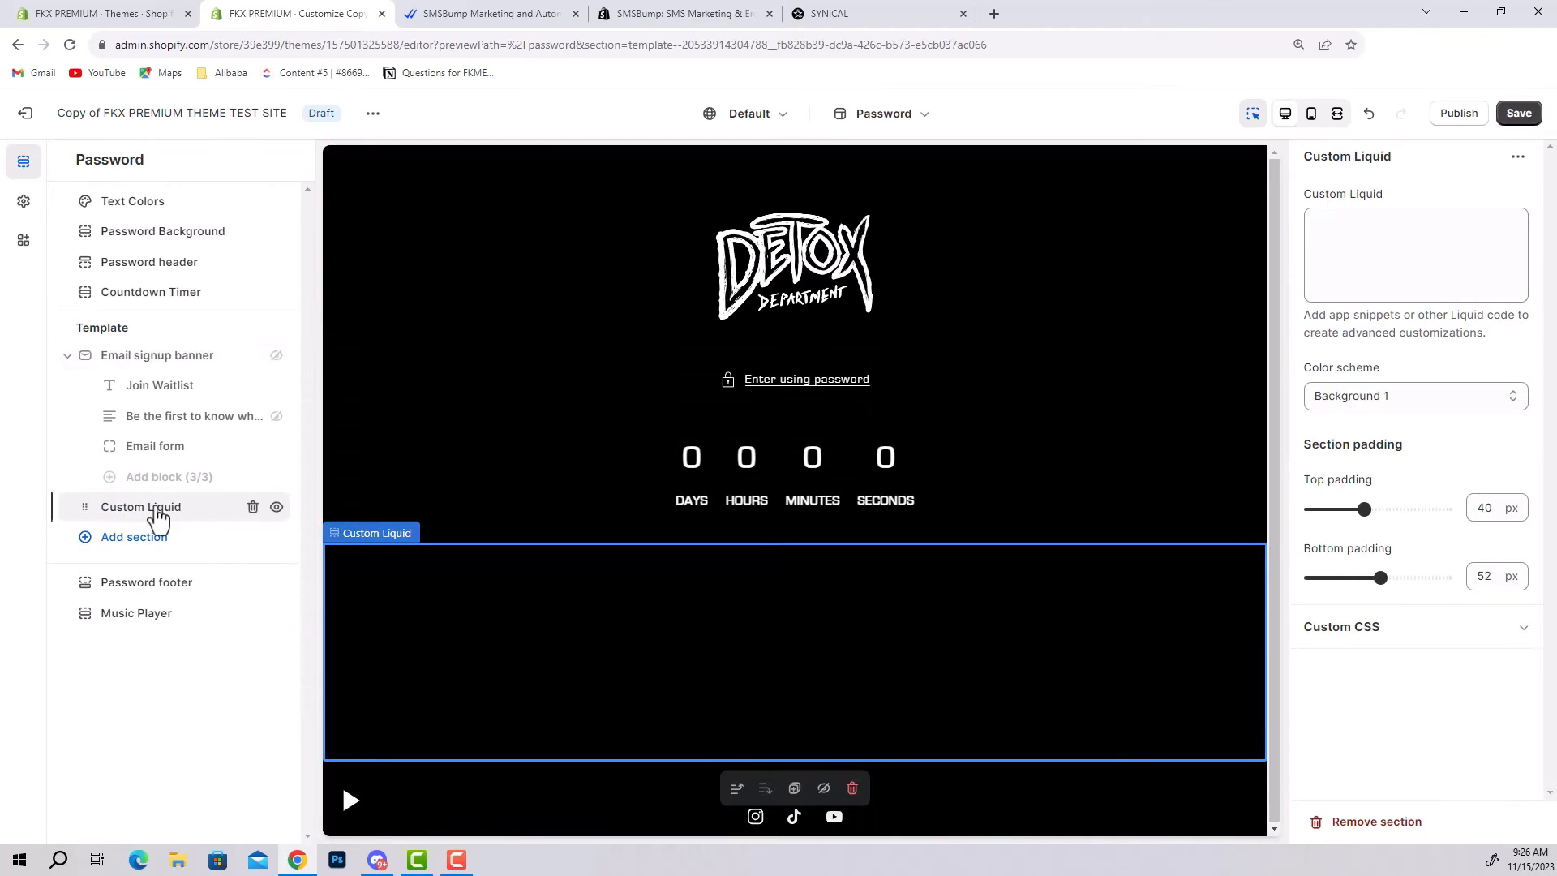
Paste the SMSBump embed code into Custom Liquid and try the phone signup form in the preview
{"action": "right_click", "coordinate": [1414, 224]}
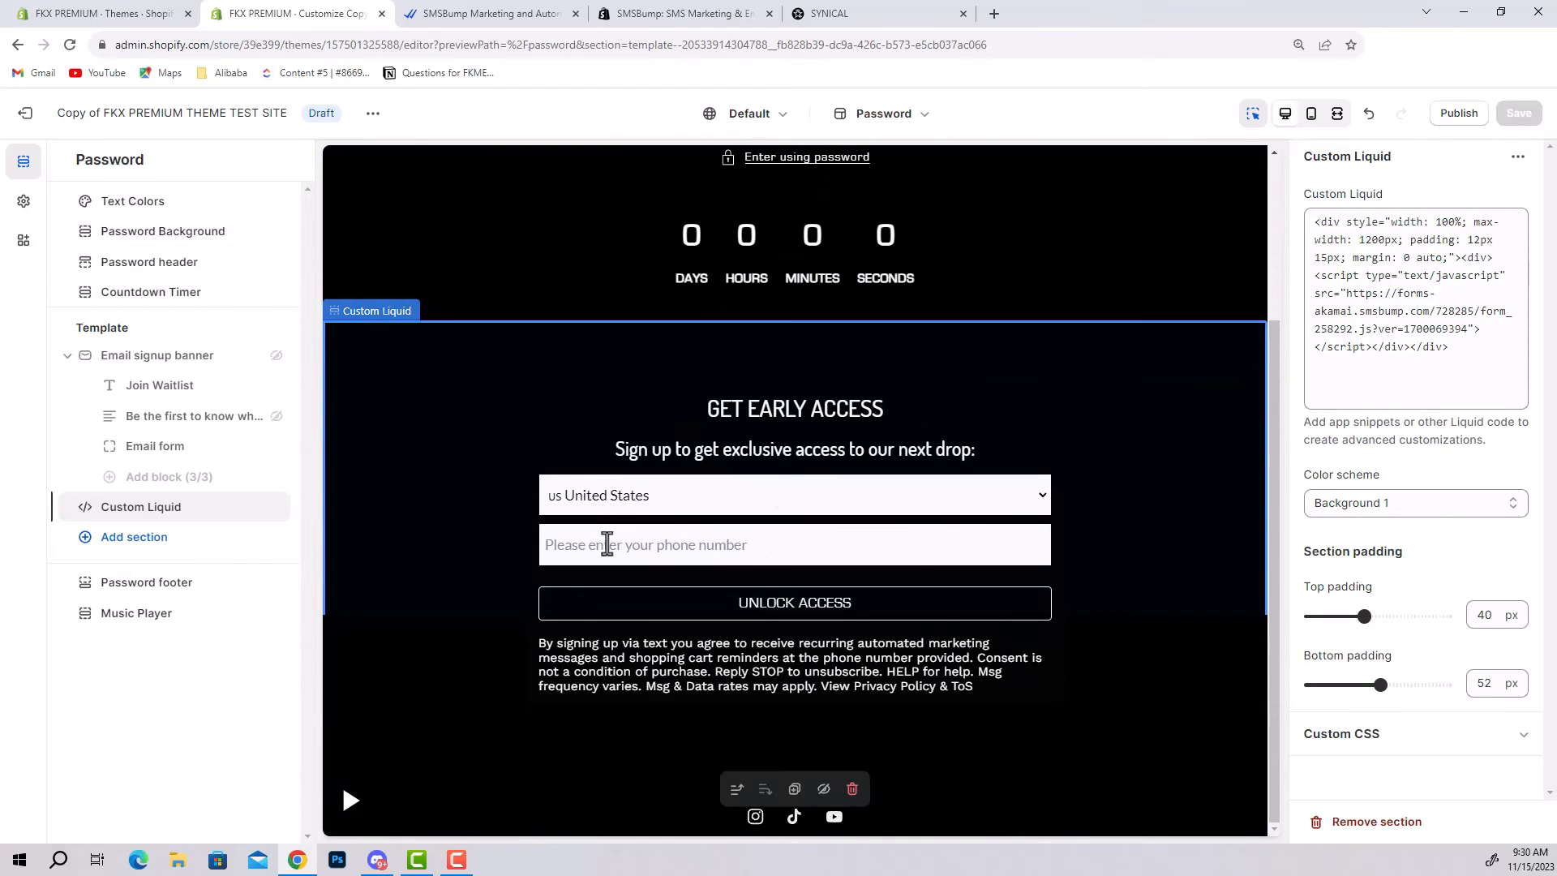
{"action": "left_click", "coordinate": [794, 603]}
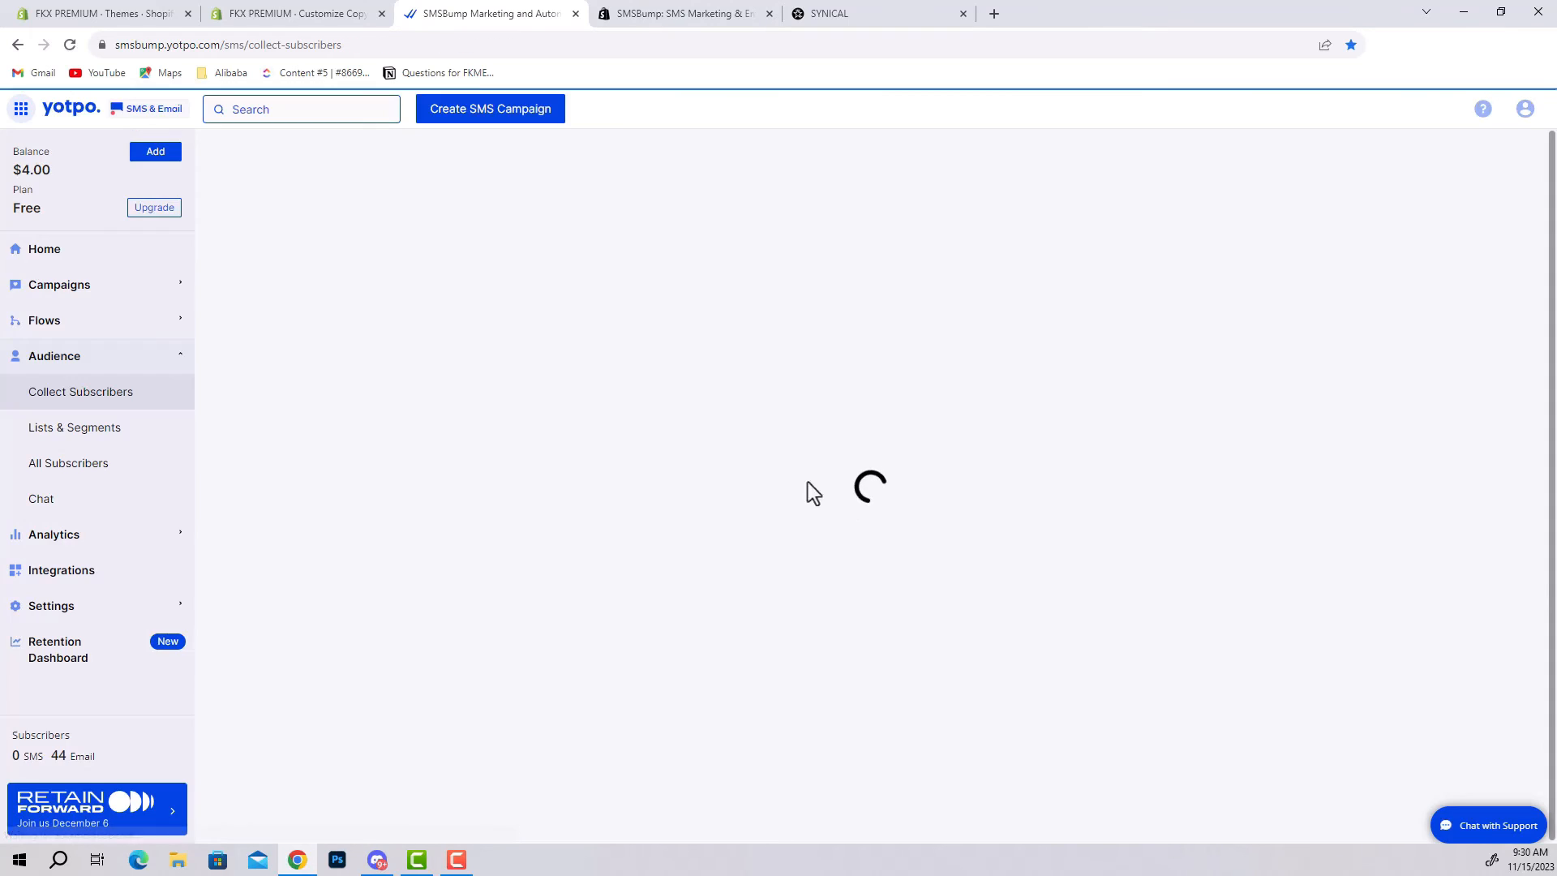
Under Audience, go from Collect Subscribers to the Lists & Segments overview
{"action": "left_click", "coordinate": [80, 390]}
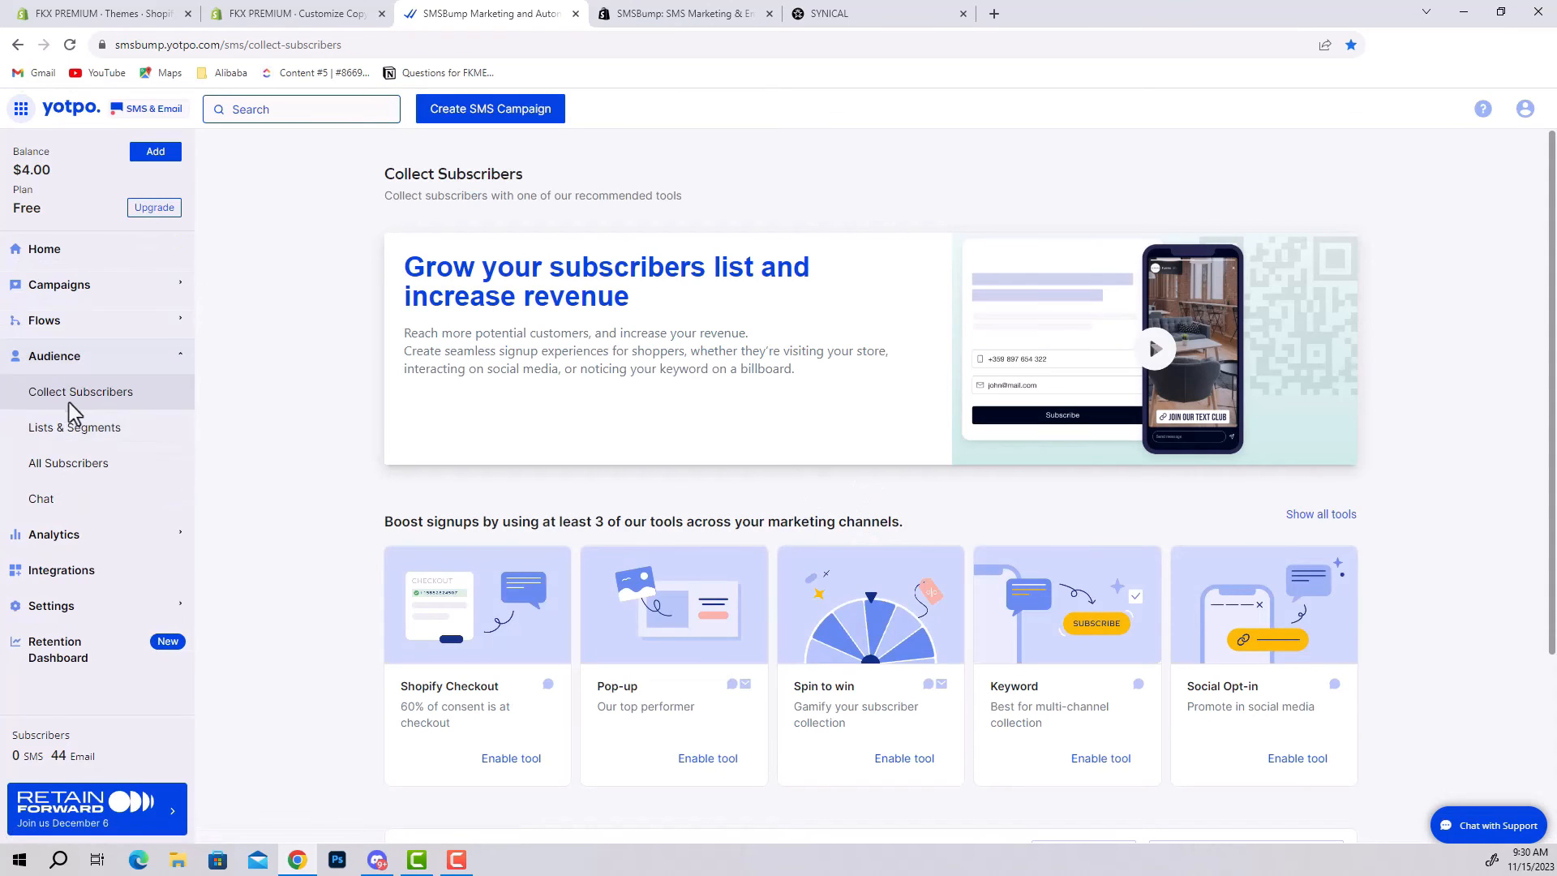
{"action": "left_click", "coordinate": [73, 427]}
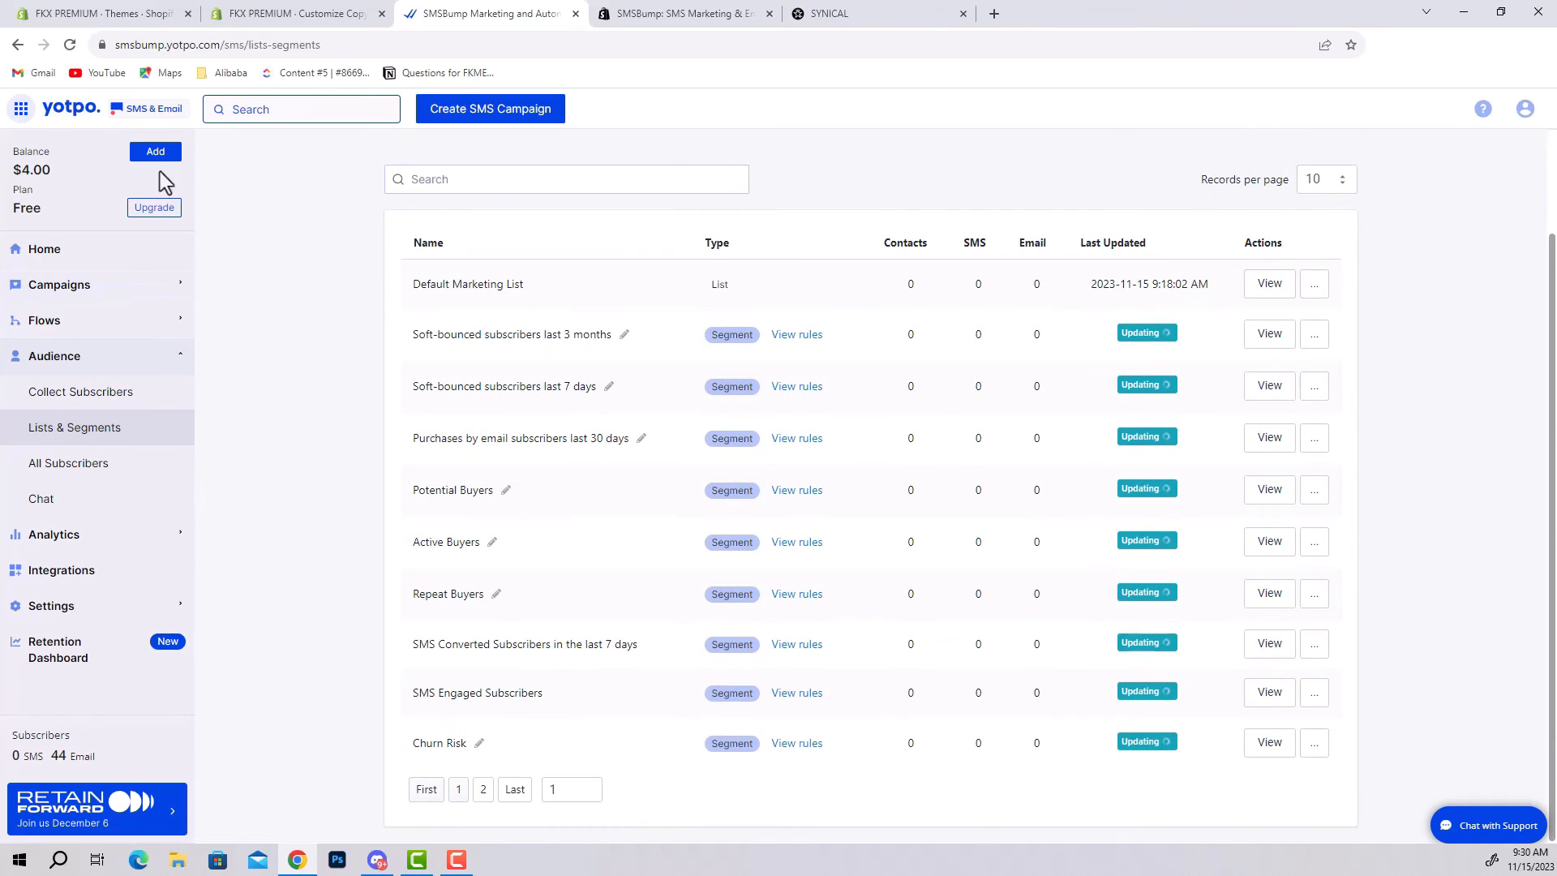
From Campaigns, create a new SMS text message campaign draft
{"action": "left_click", "coordinate": [59, 286]}
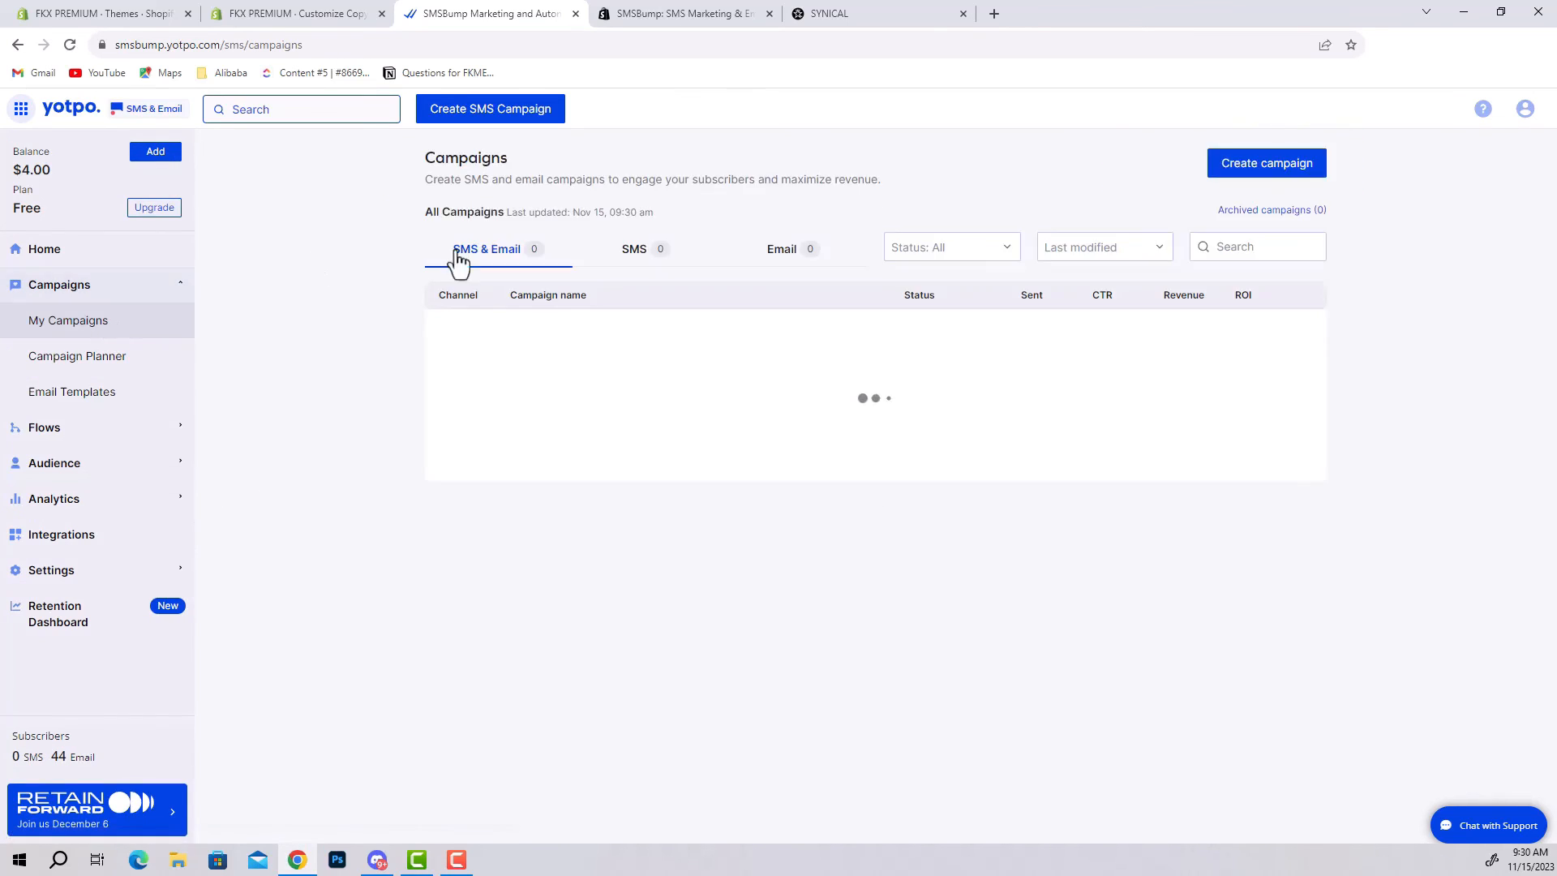
{"action": "left_click", "coordinate": [1267, 162]}
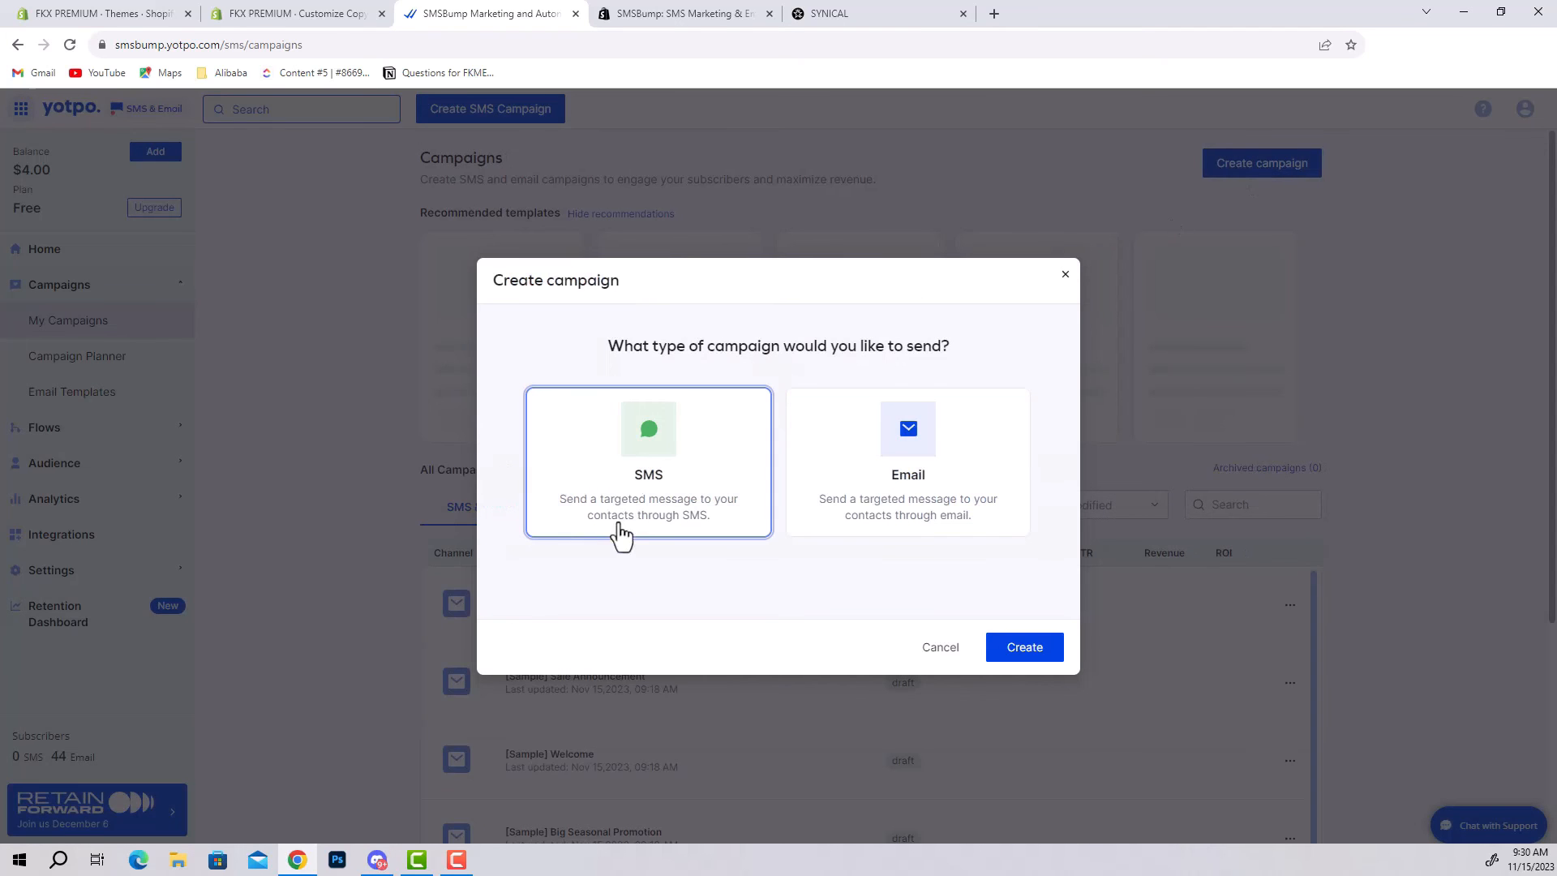
{"action": "left_click", "coordinate": [1023, 647]}
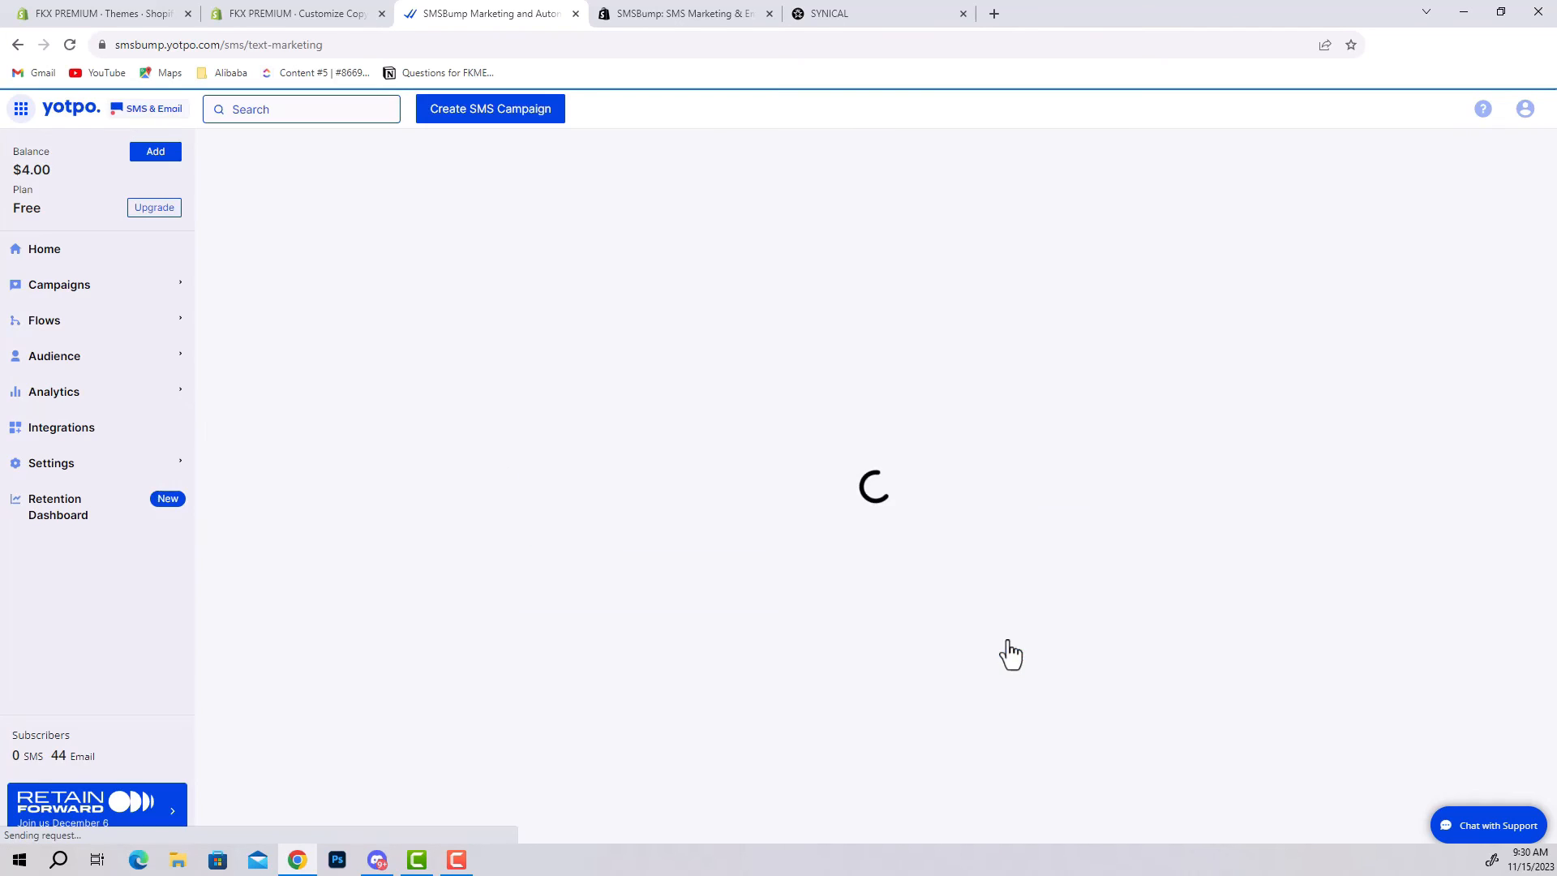
{"action": "left_click", "coordinate": [490, 109]}
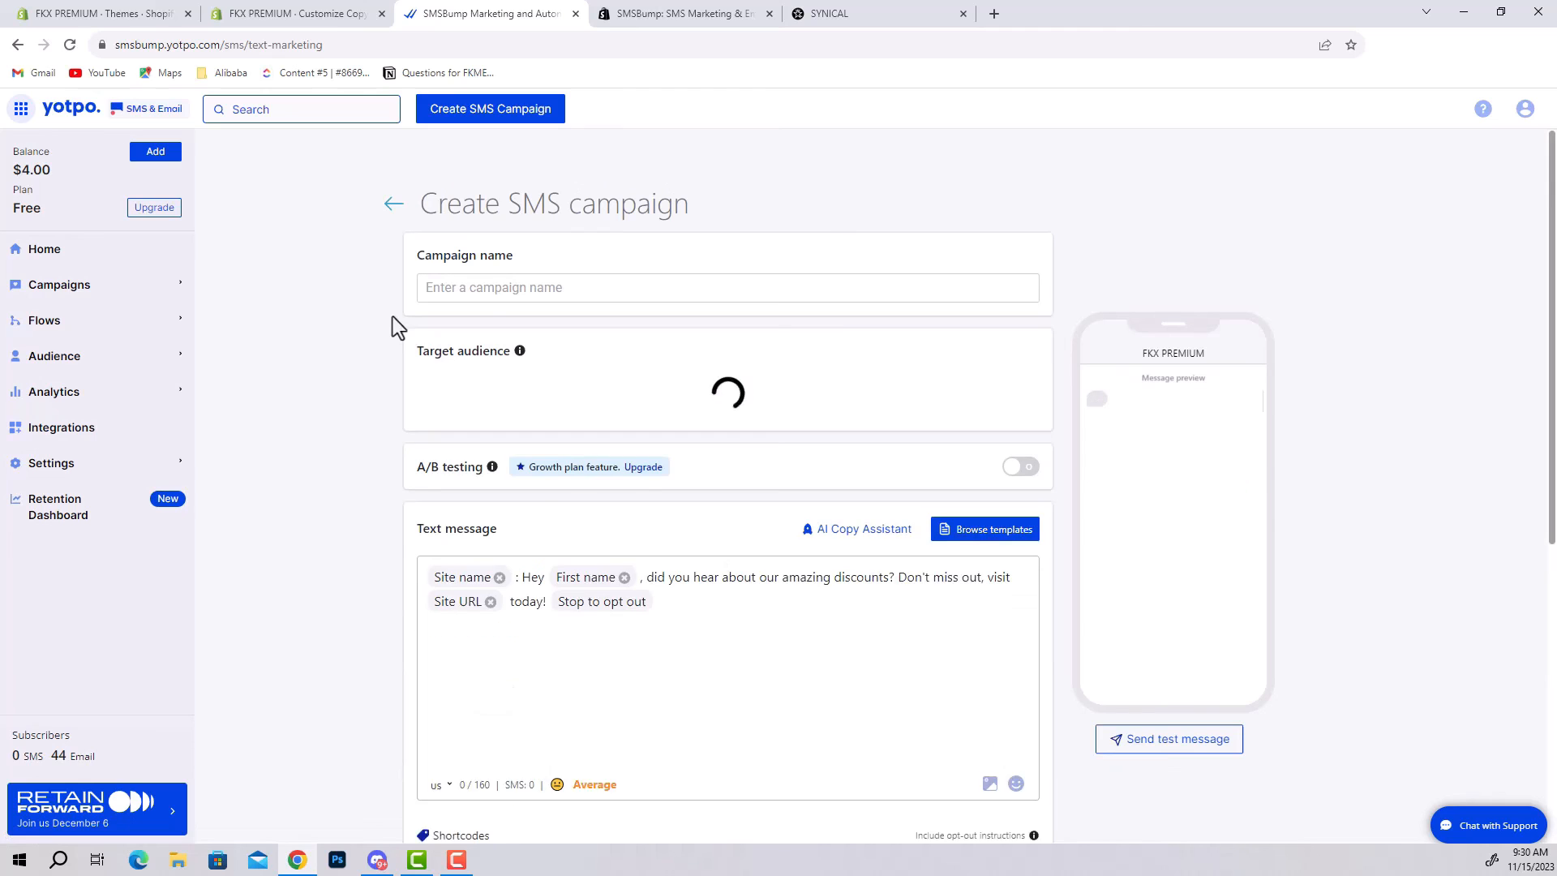
Review the draft's Include audiences options, then return to the Shopify theme editor tab
{"action": "left_click", "coordinate": [727, 408]}
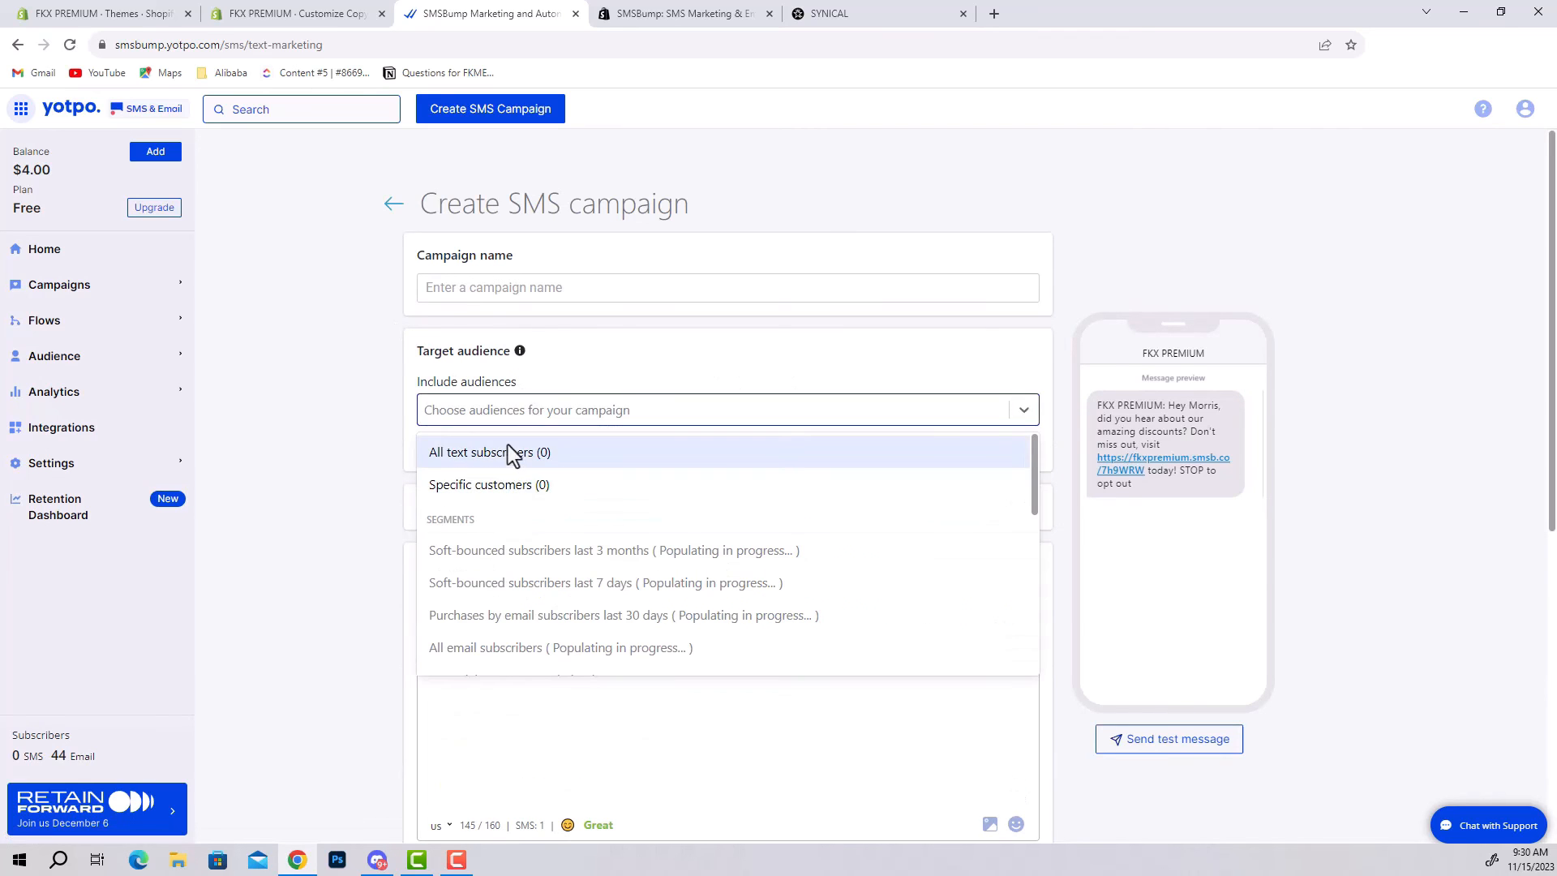
{"action": "mouse_move", "coordinate": [551, 453]}
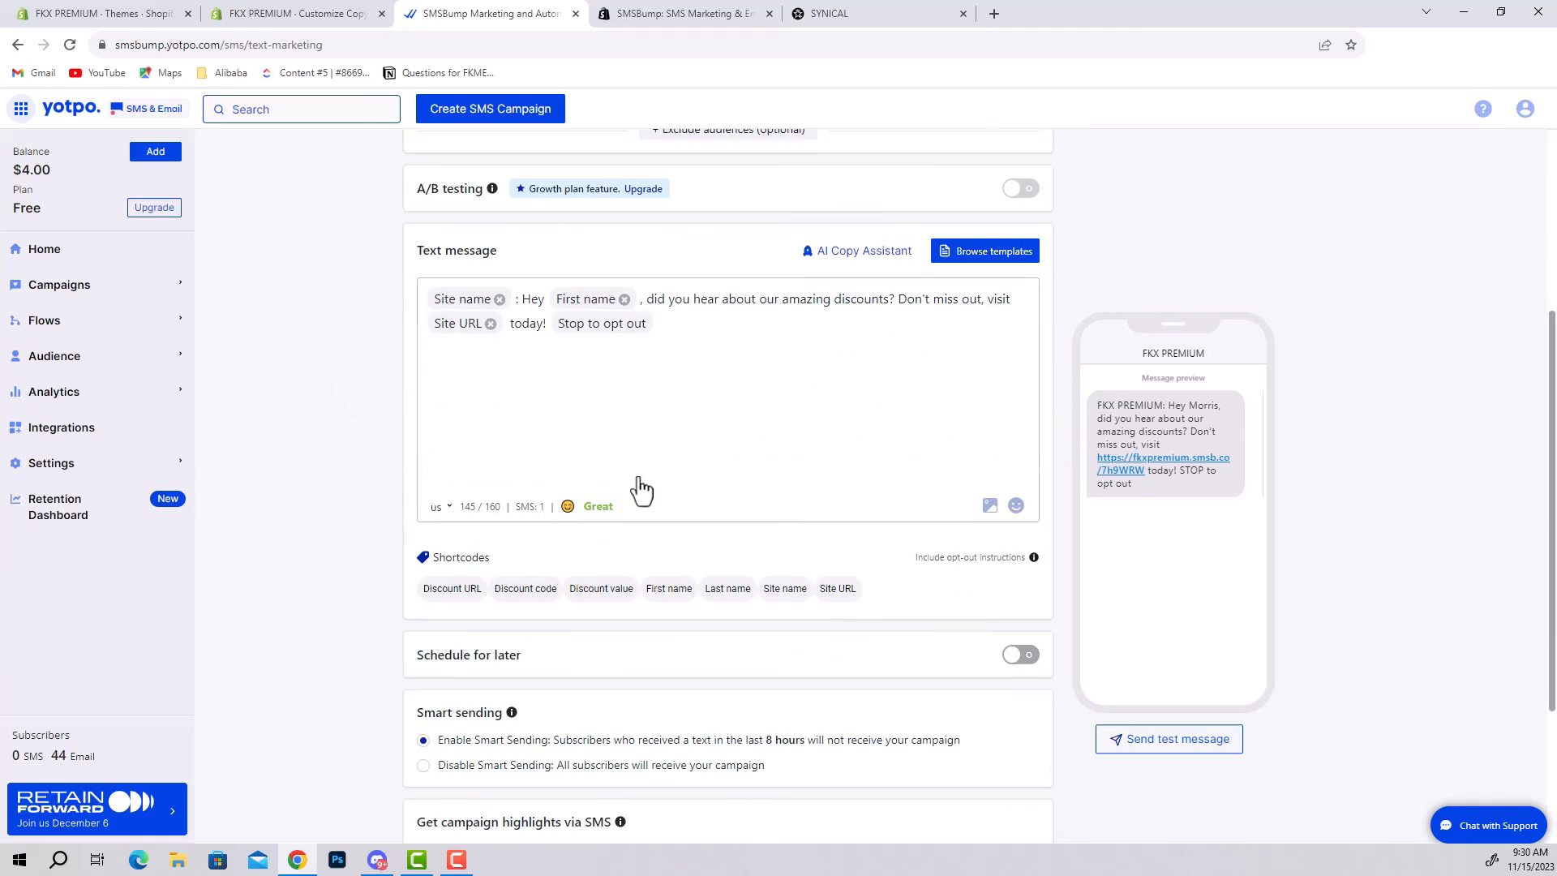
{"action": "left_click", "coordinate": [293, 13]}
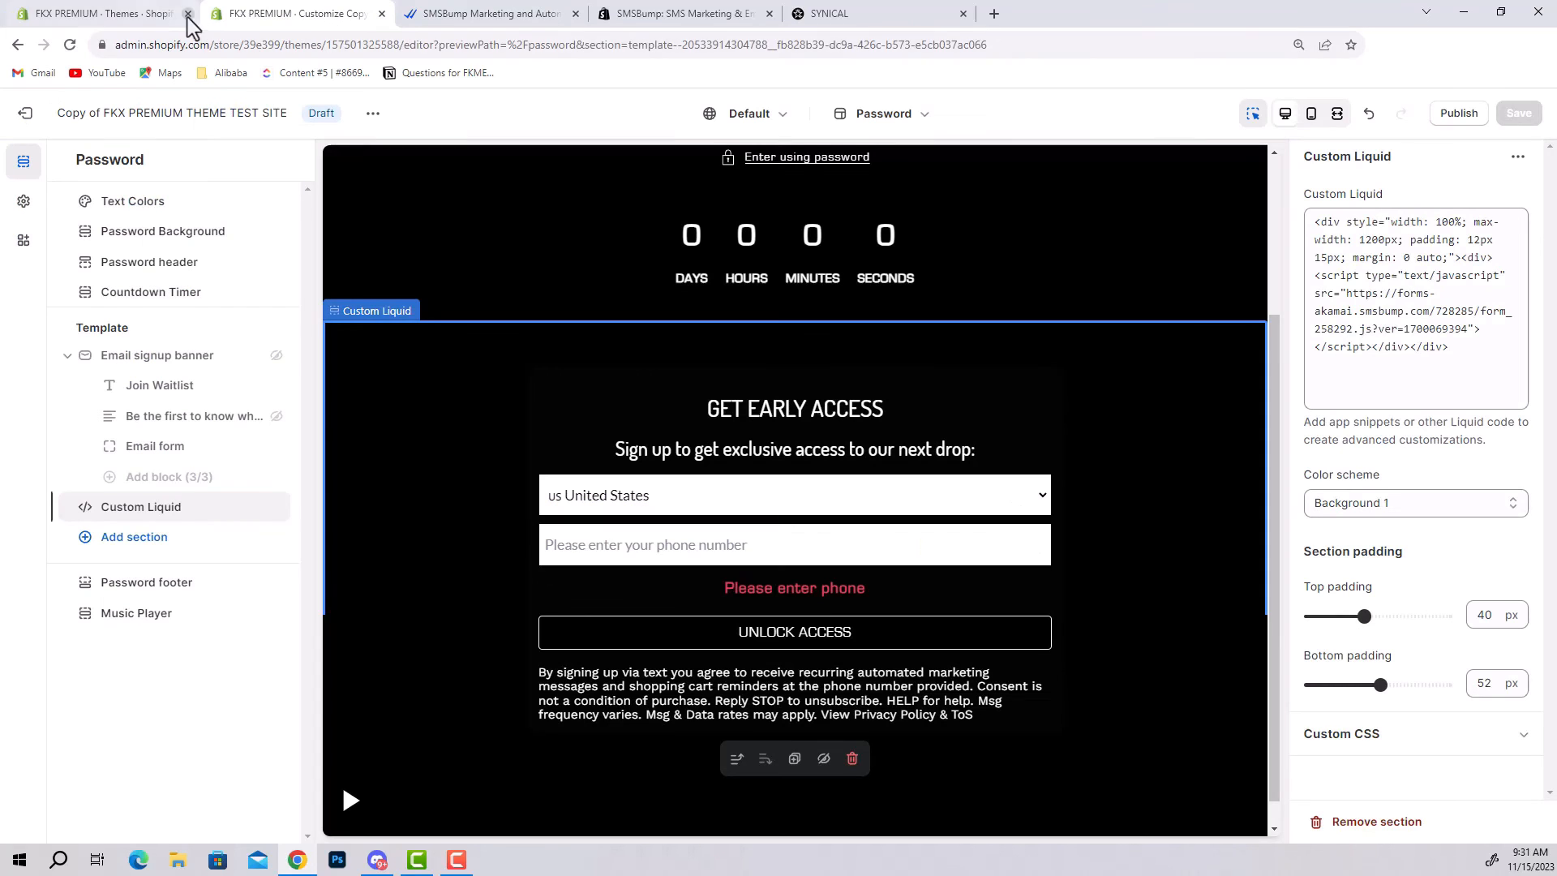